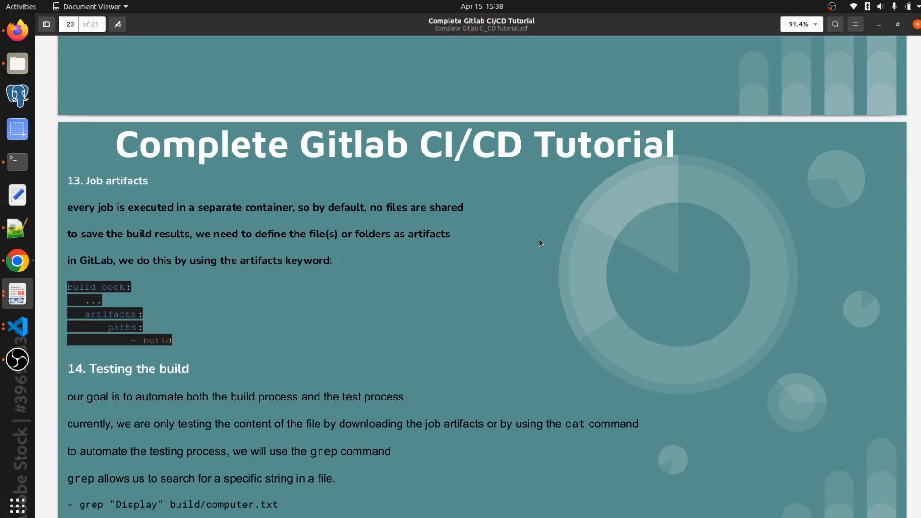
mouse_move(282, 171)
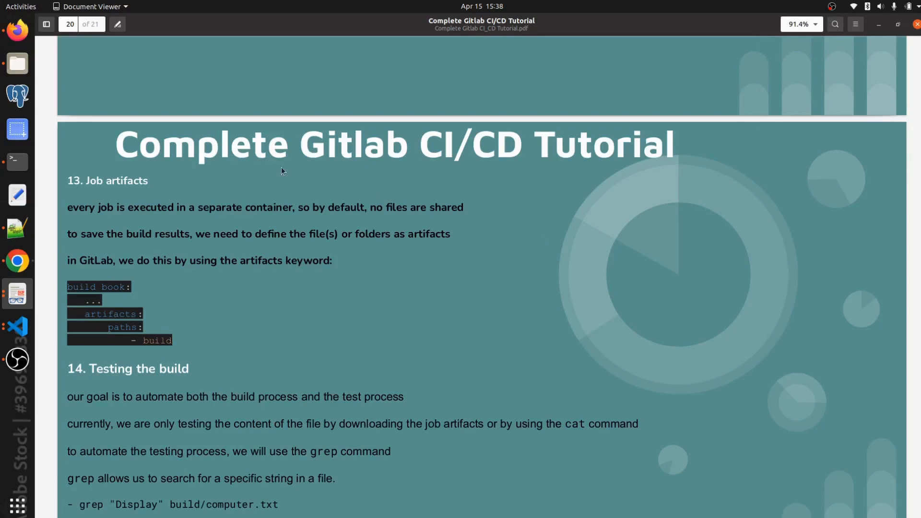
mouse_move(245, 167)
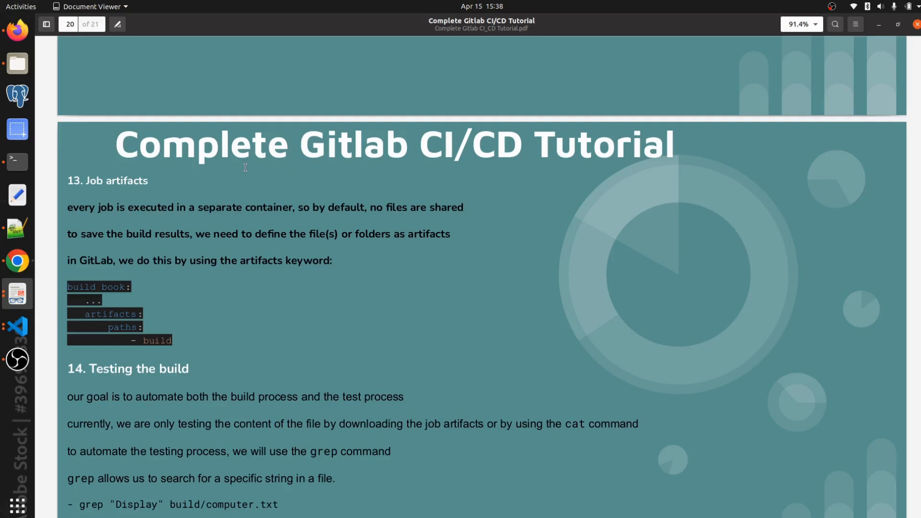
mouse_move(106, 154)
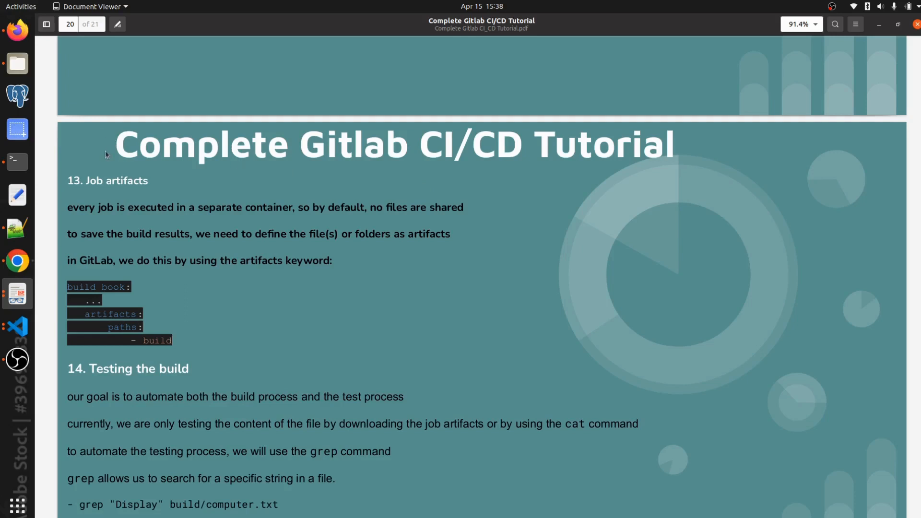
mouse_move(417, 232)
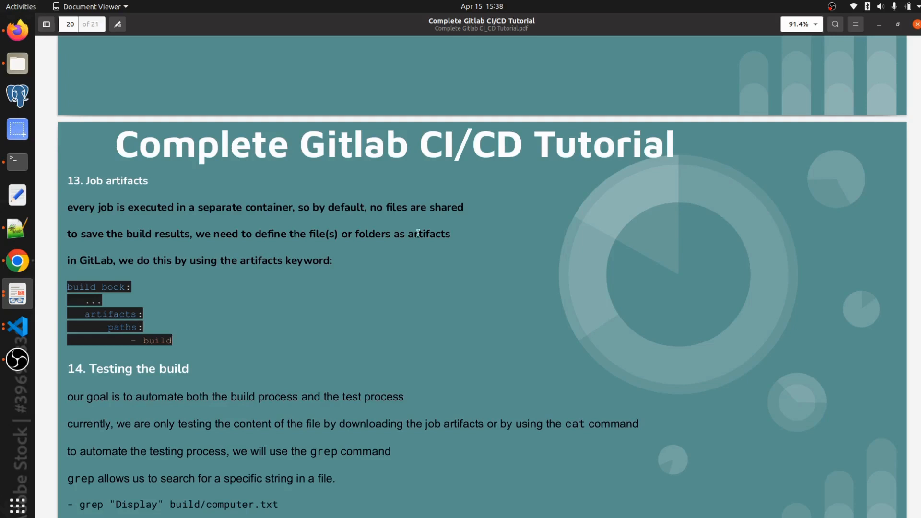
mouse_move(243, 221)
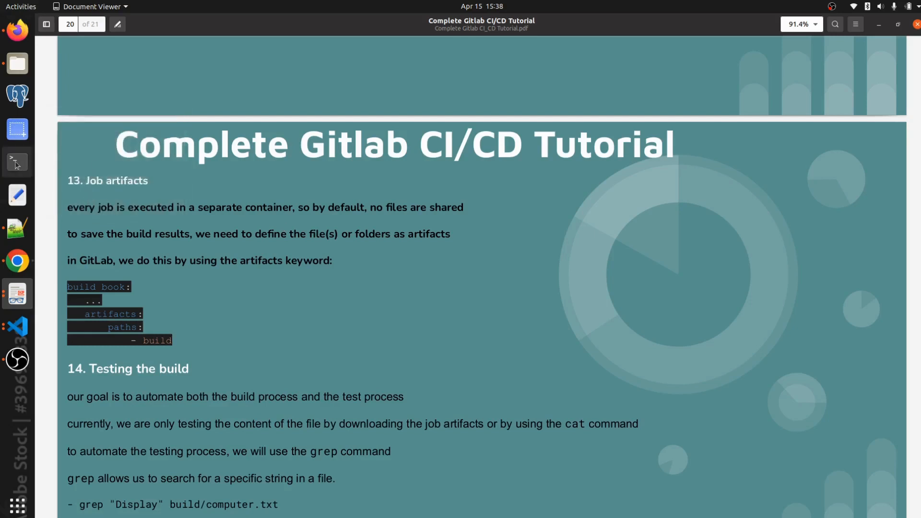
Step: Launch Terminal maximized, list the home folder with ls and show its path with pwd
click(17, 163)
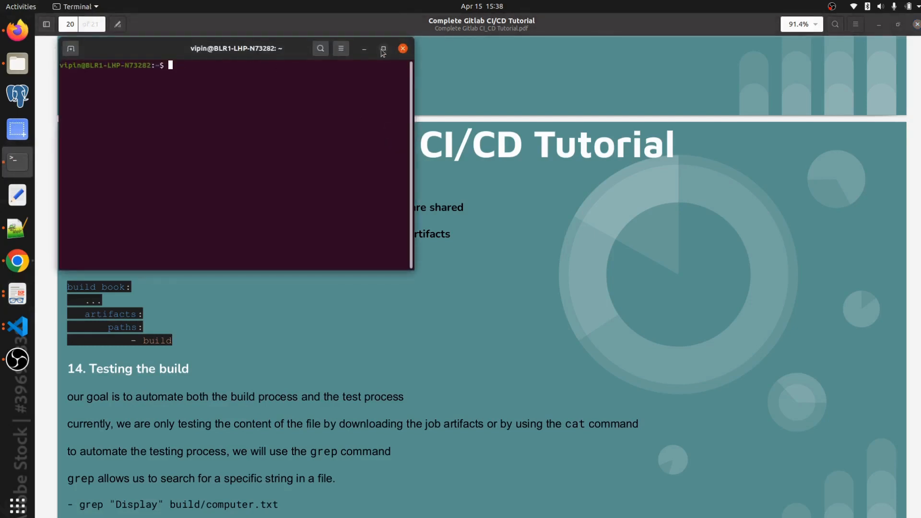
click(382, 49)
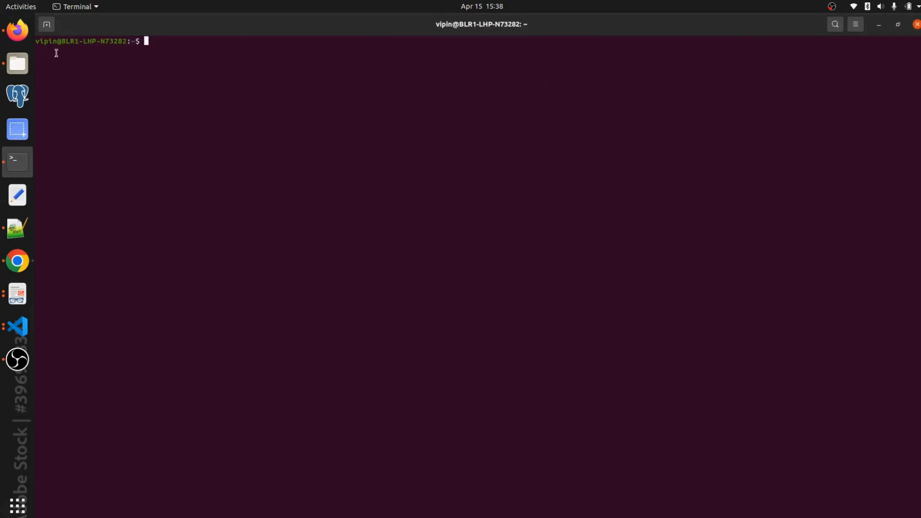
mouse_move(188, 46)
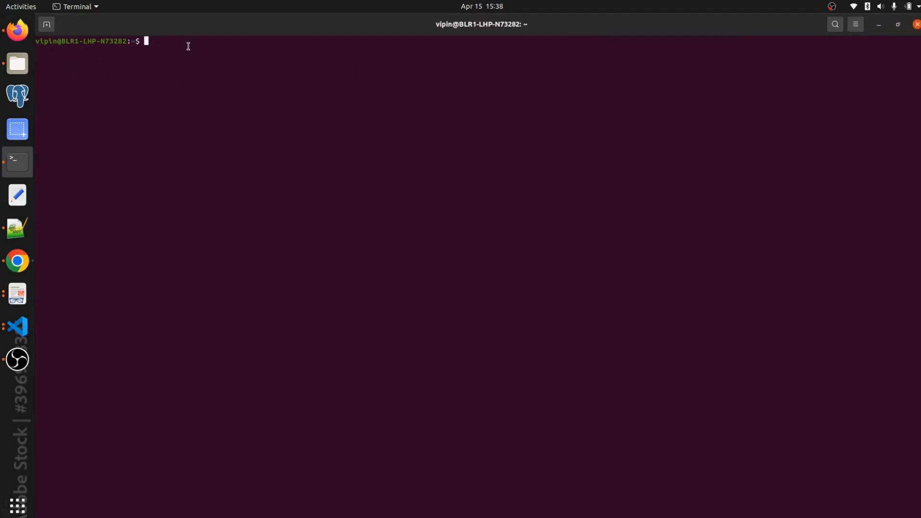
text(ls)
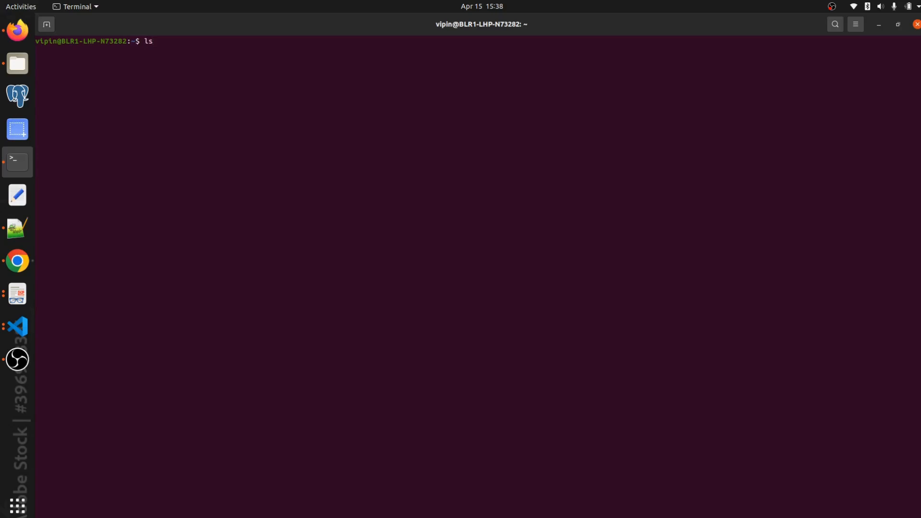
key(Return)
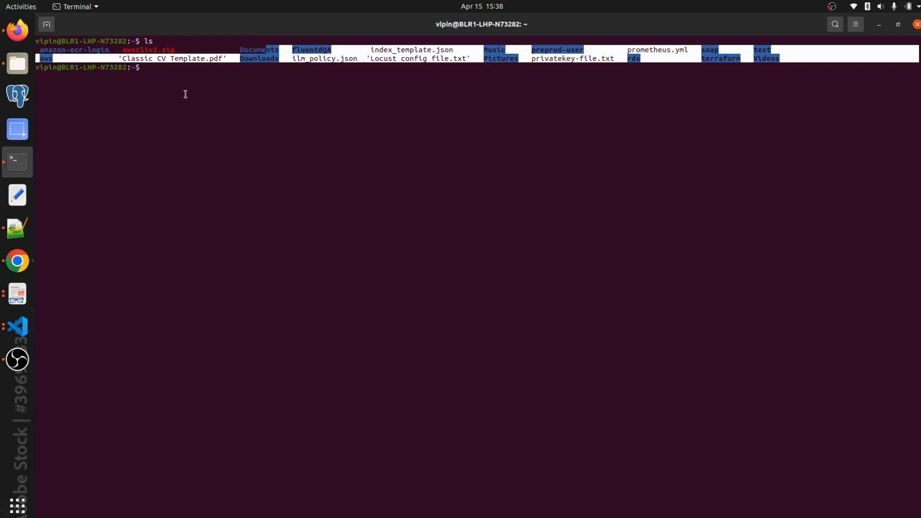
text(pwd)
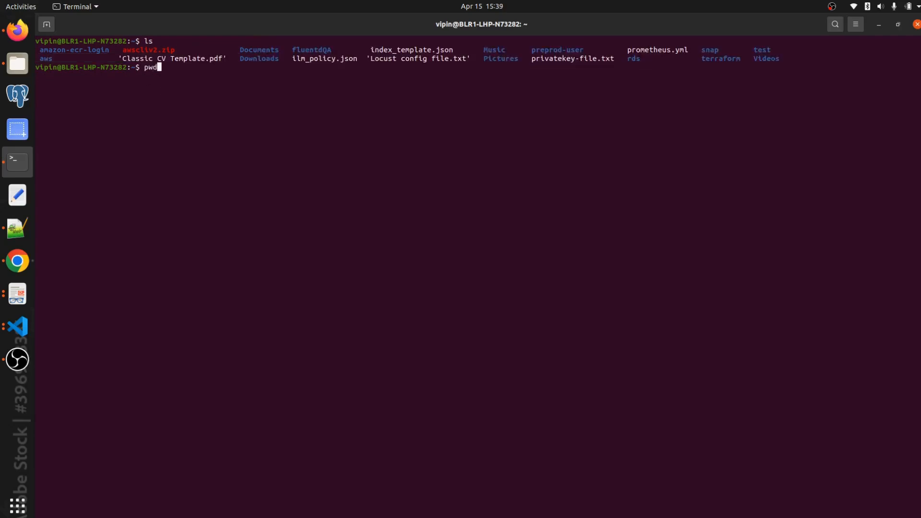
key(Return)
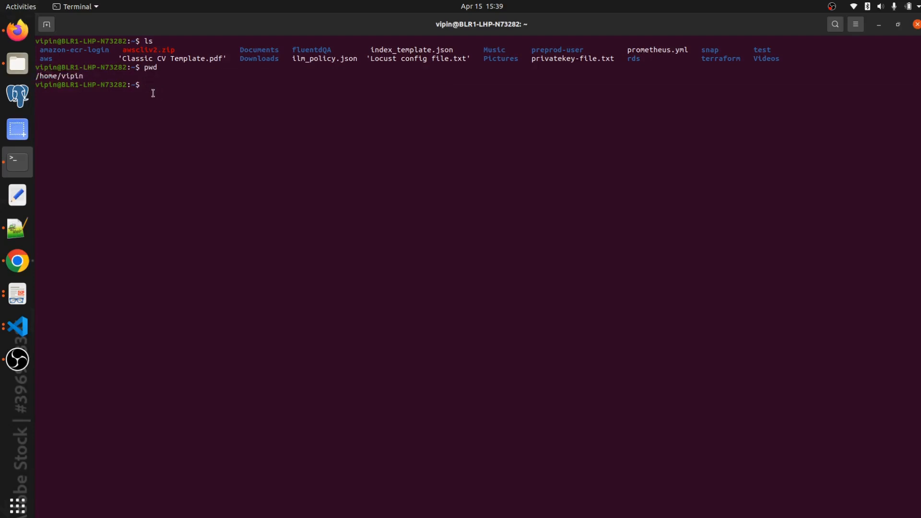
Step: Move into the aws folder and confirm it is the working directory with pwd
text(cd)
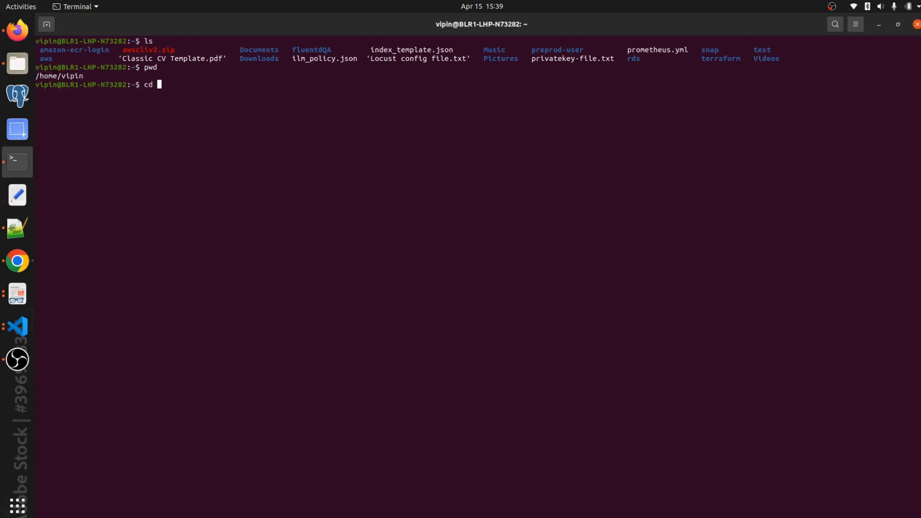
text(aws)
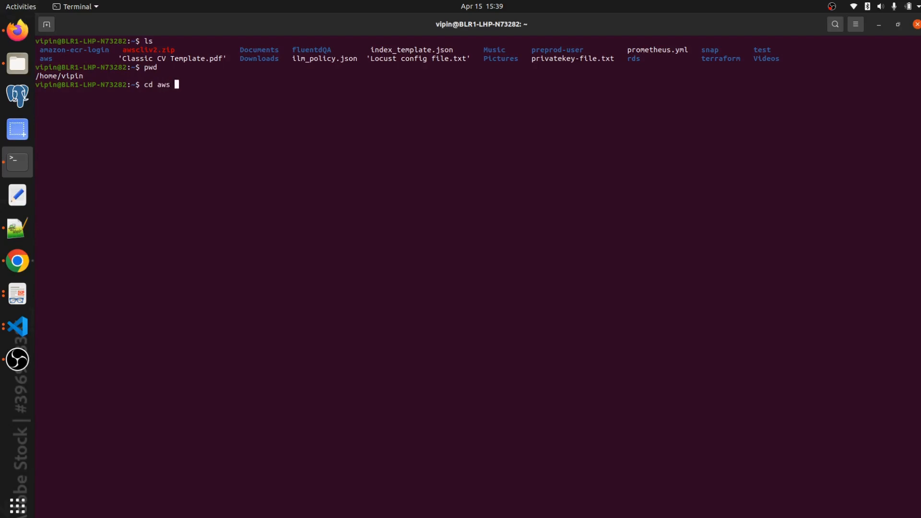
key(Return)
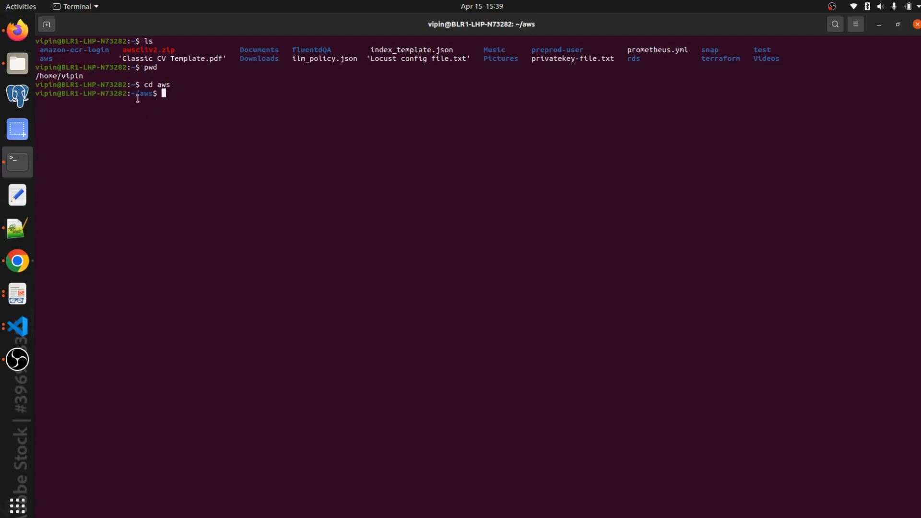
text(pw)
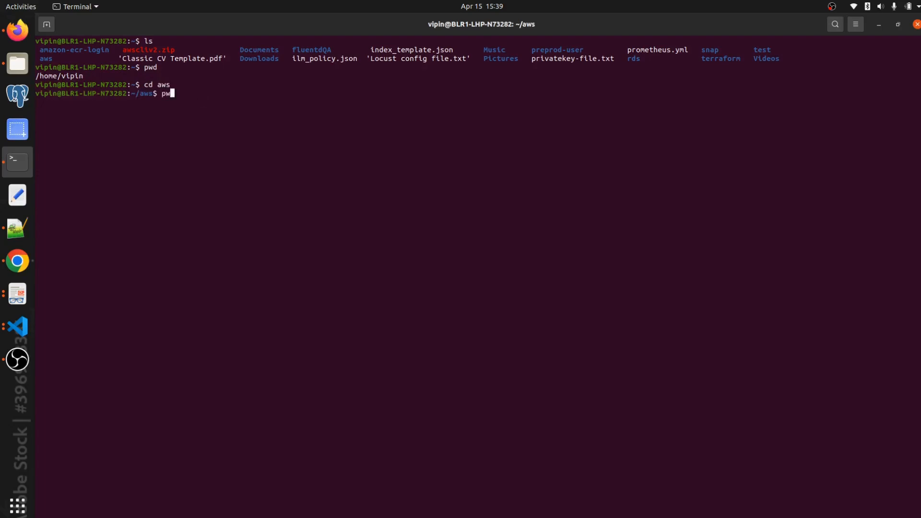
key(Return)
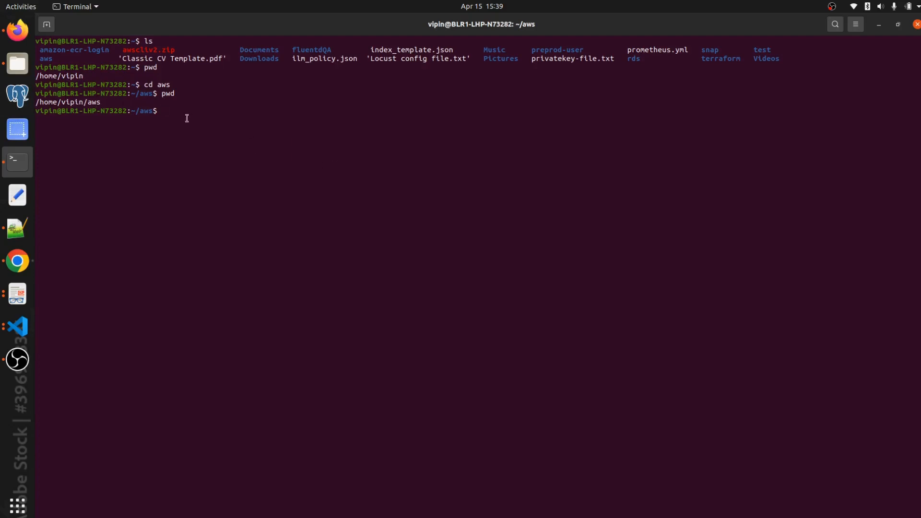
mouse_move(191, 92)
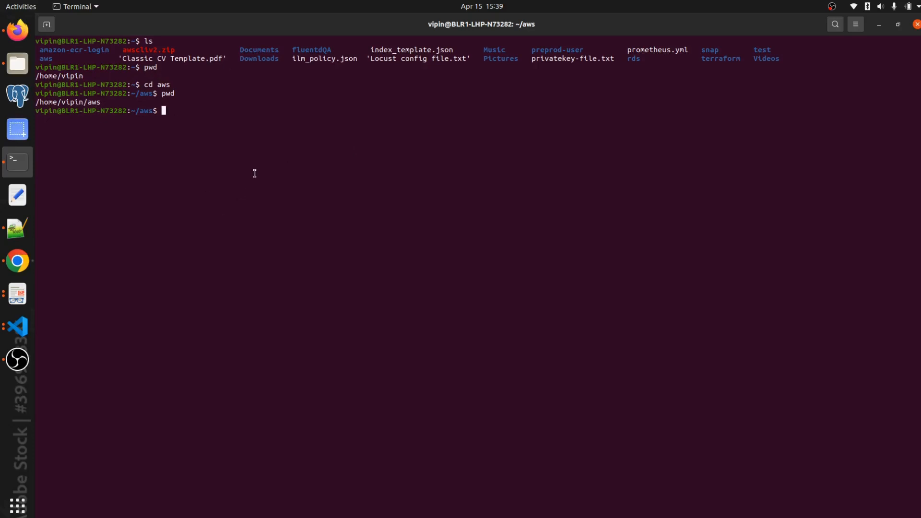
mouse_move(166, 345)
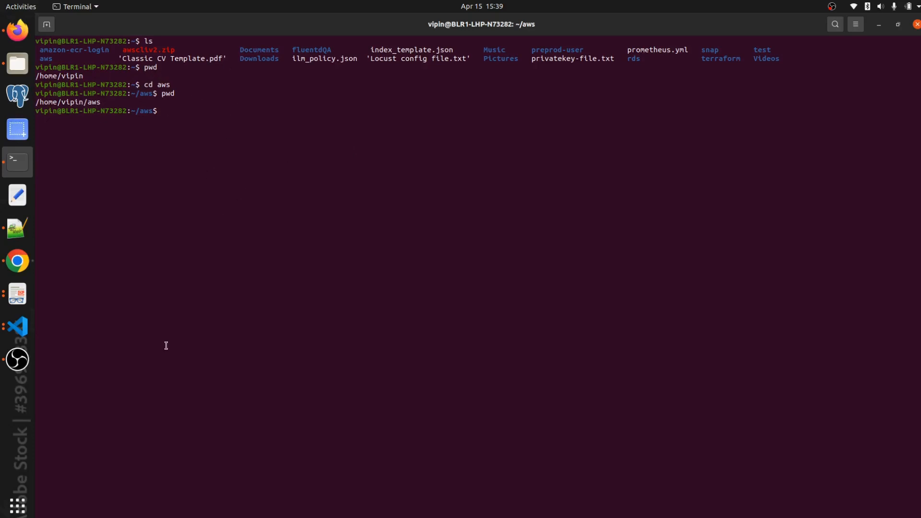
click(17, 293)
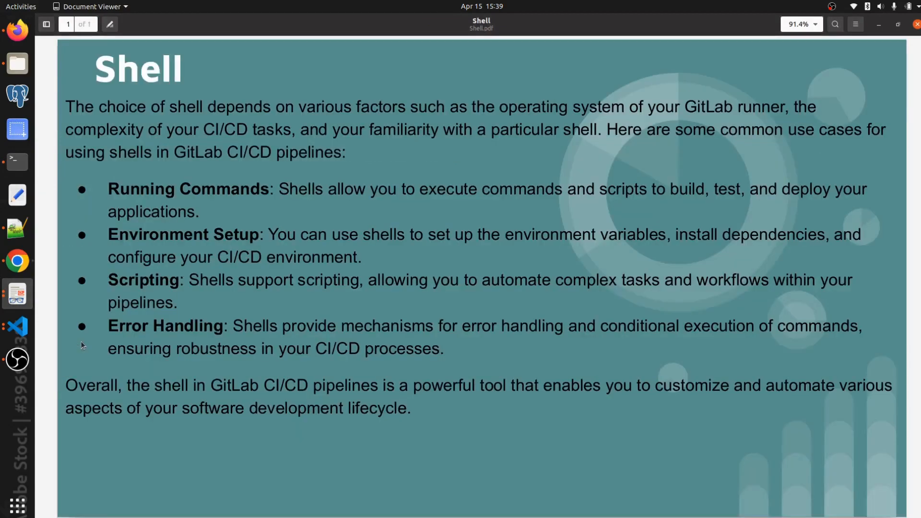
mouse_move(94, 109)
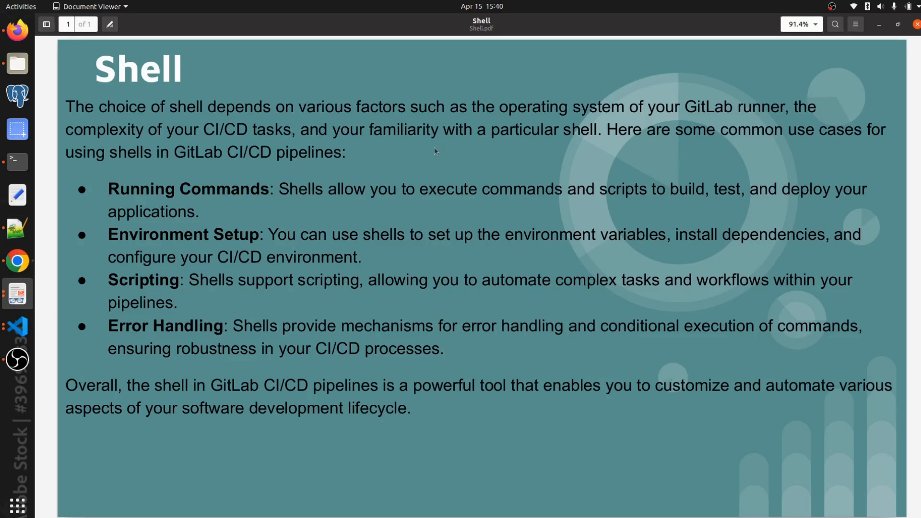
mouse_move(590, 138)
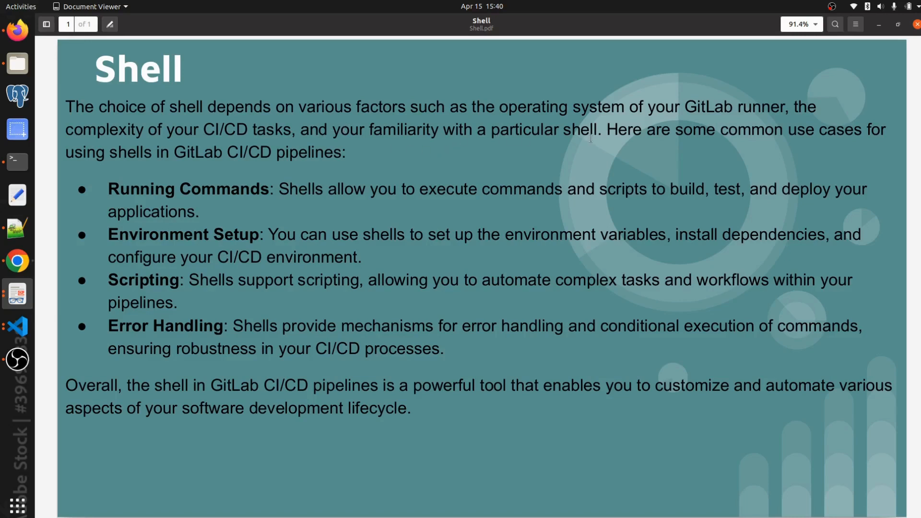
mouse_move(582, 116)
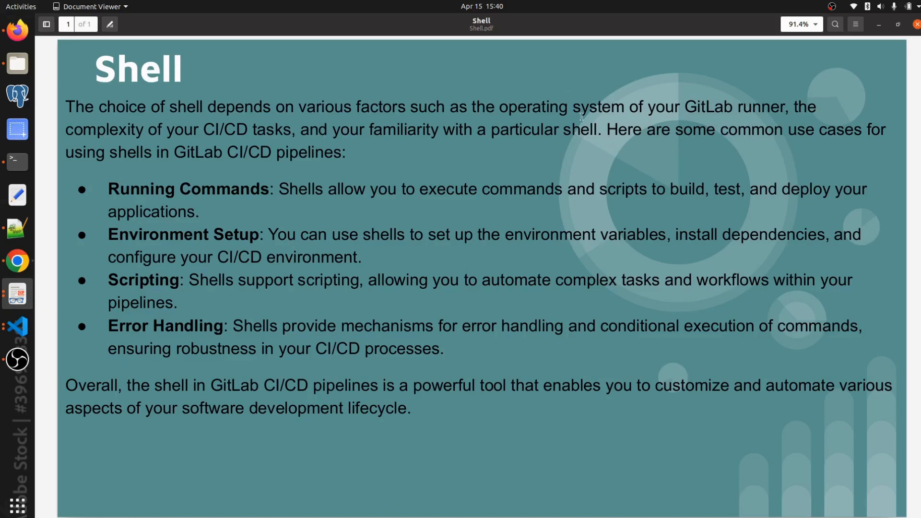
mouse_move(164, 123)
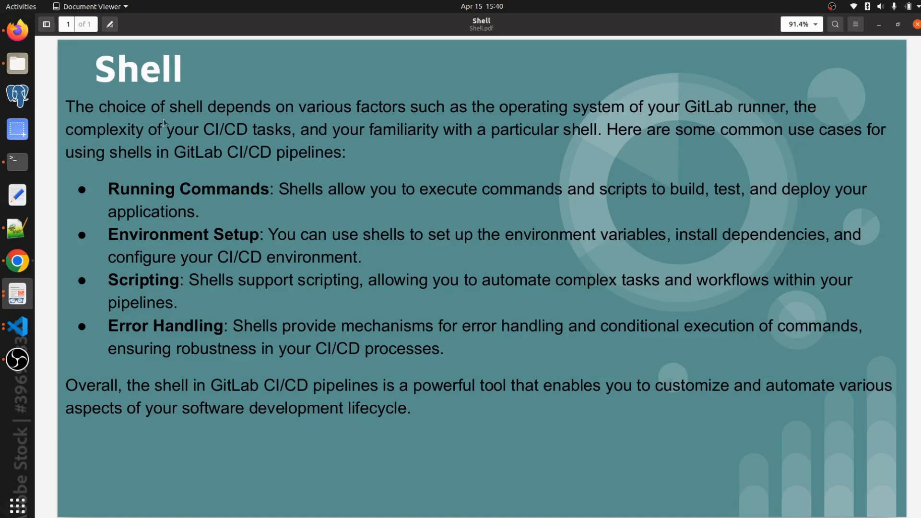
mouse_move(302, 130)
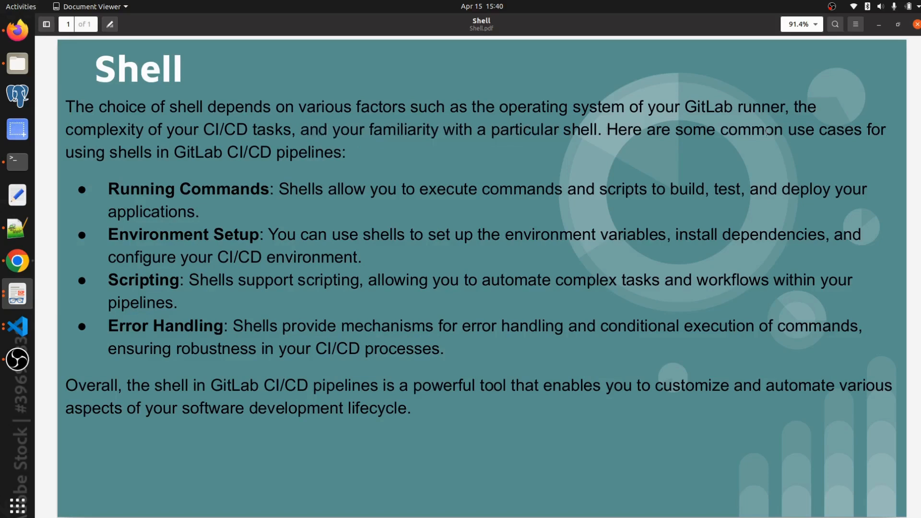
mouse_move(767, 149)
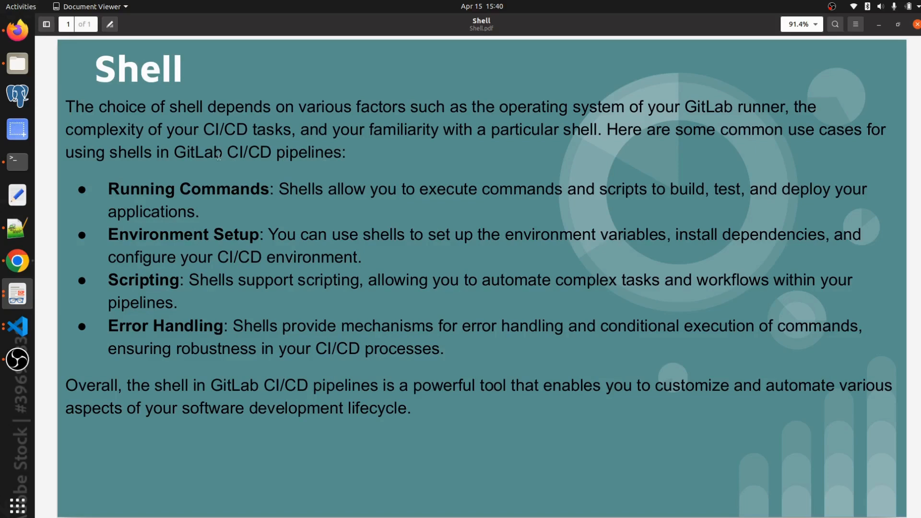
mouse_move(282, 207)
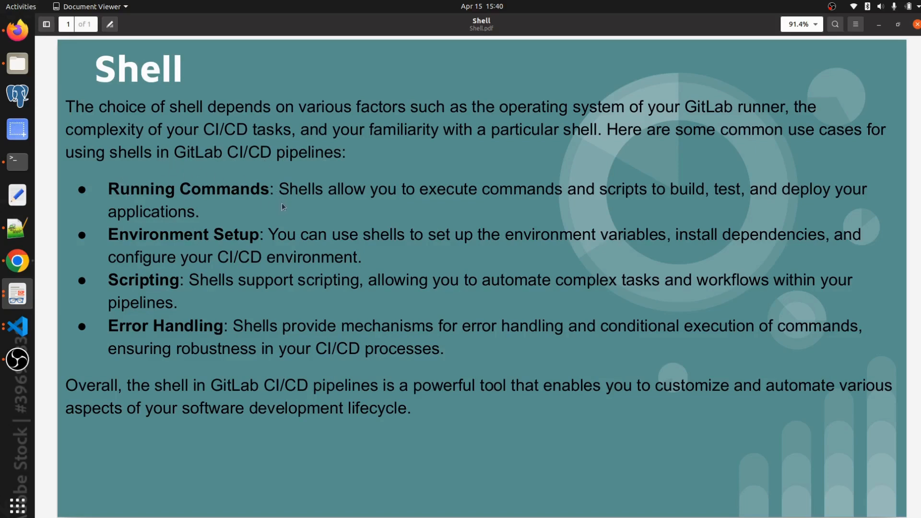
mouse_move(475, 194)
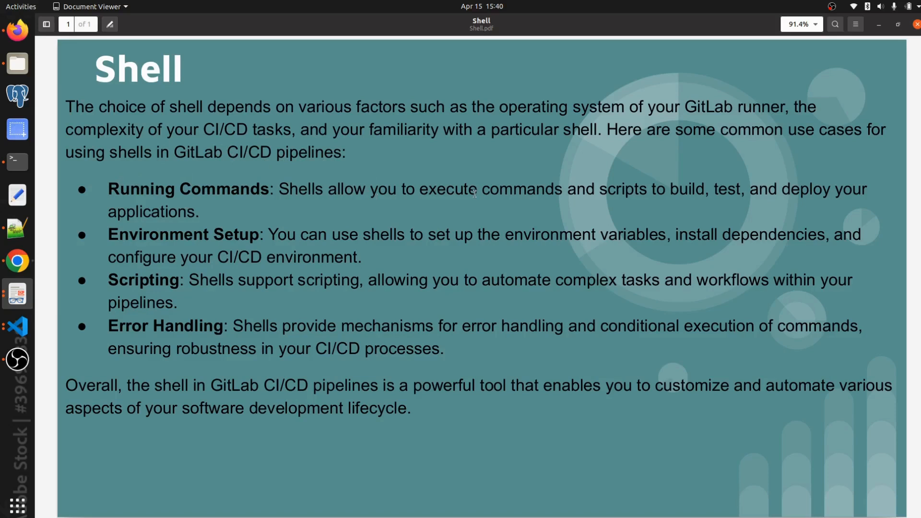
mouse_move(188, 218)
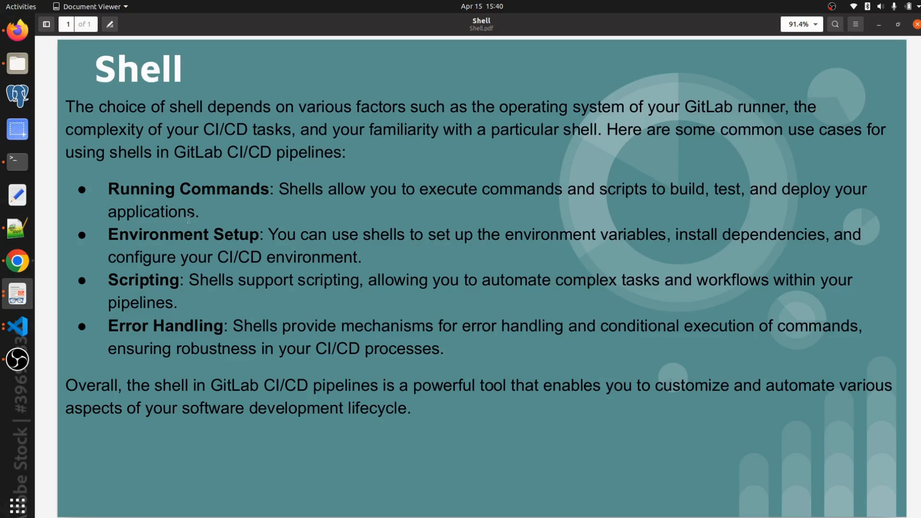
mouse_move(512, 245)
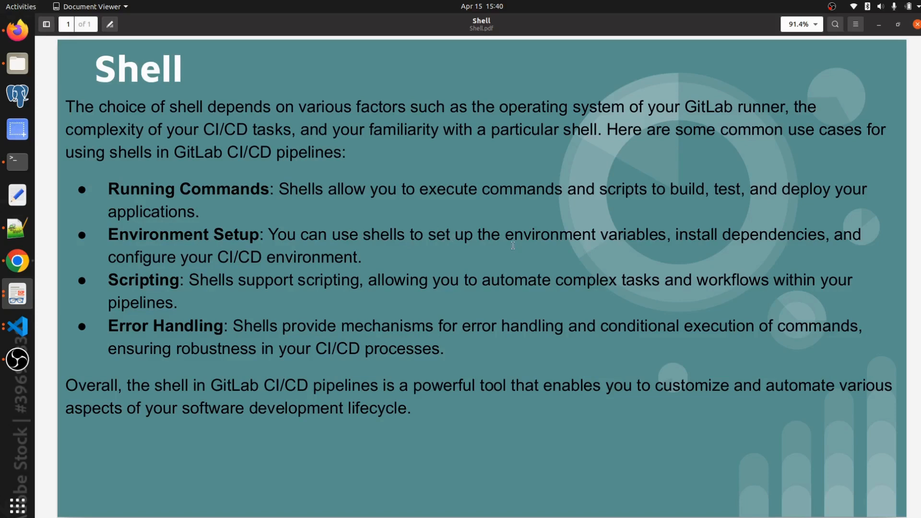
mouse_move(815, 241)
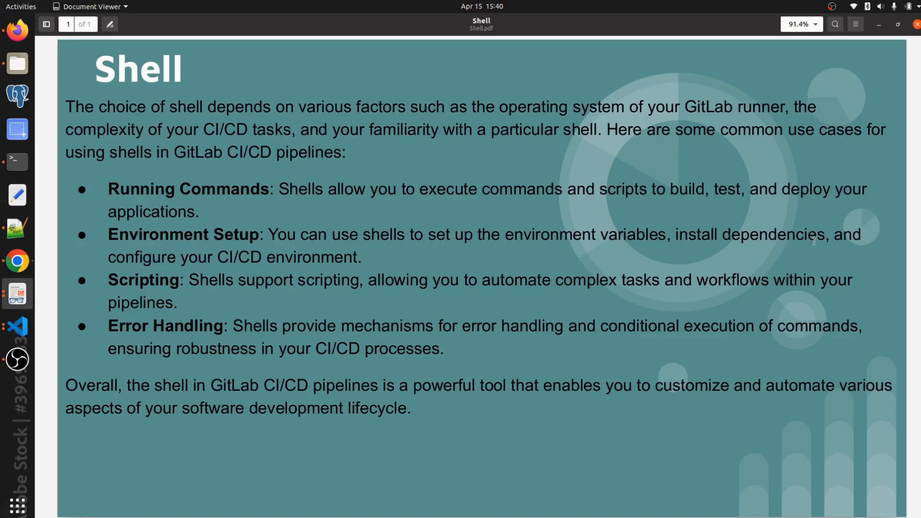
mouse_move(373, 265)
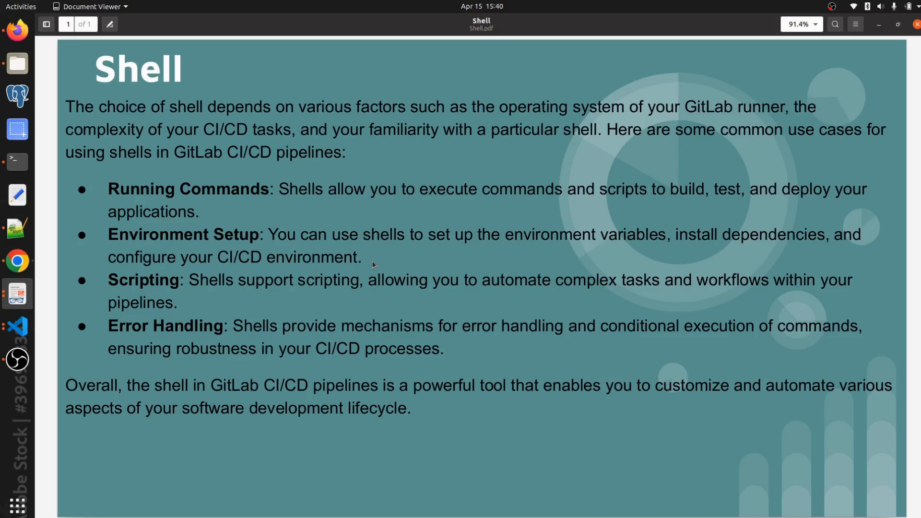
mouse_move(111, 281)
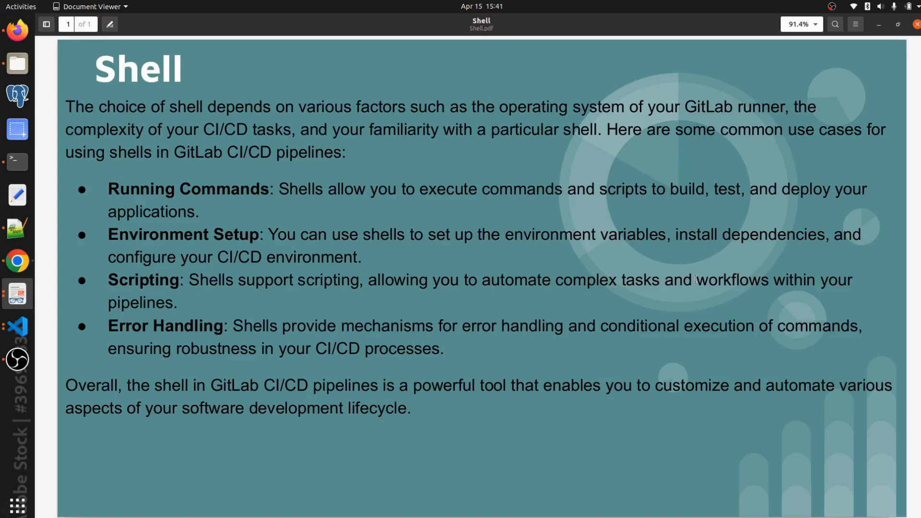
mouse_move(199, 306)
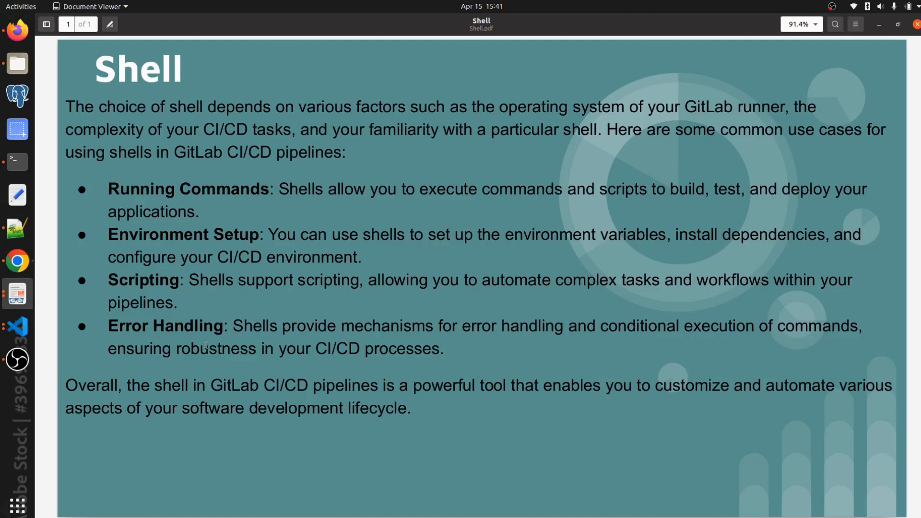
mouse_move(428, 368)
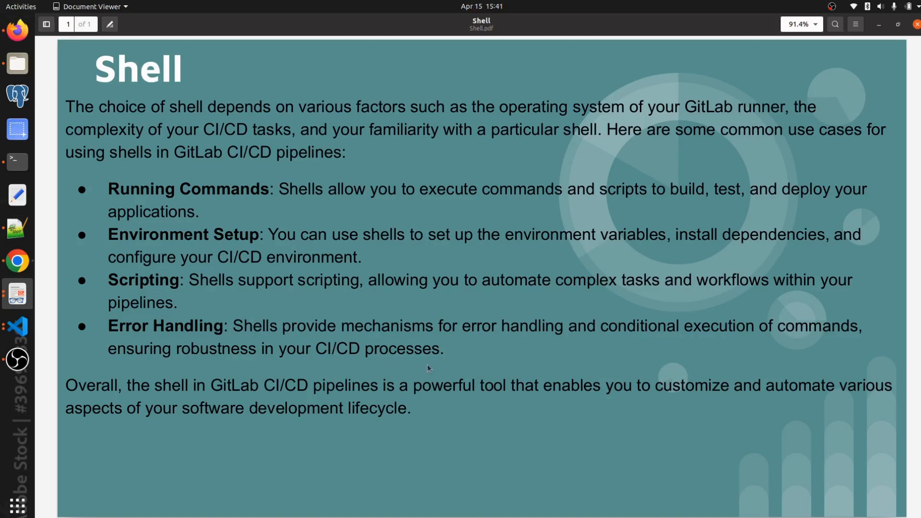
mouse_move(179, 387)
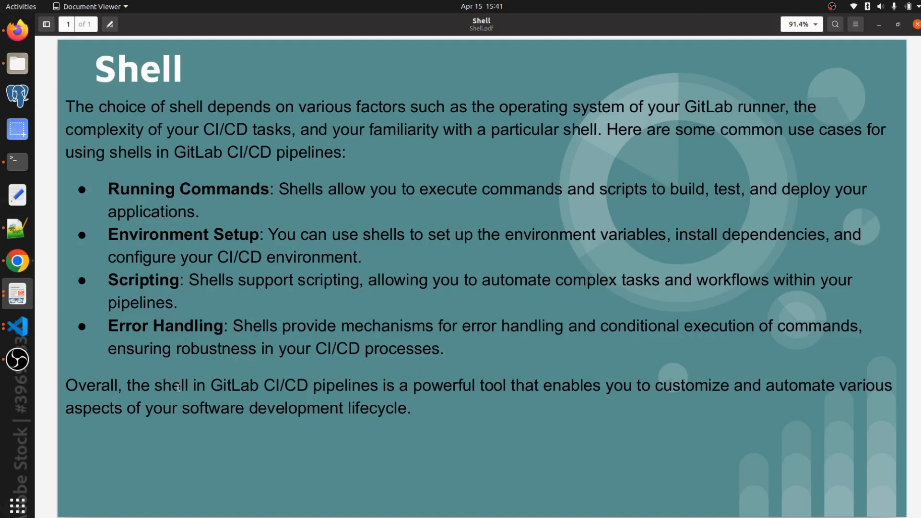
mouse_move(386, 392)
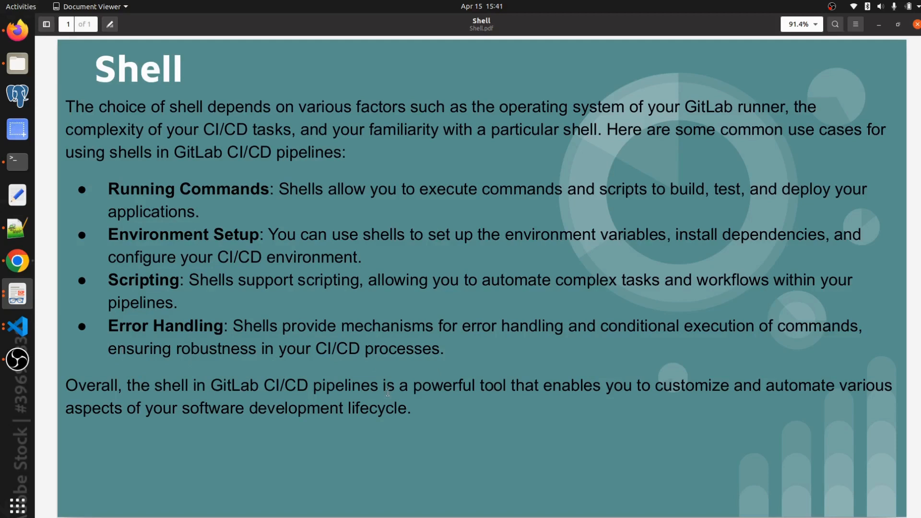
mouse_move(525, 392)
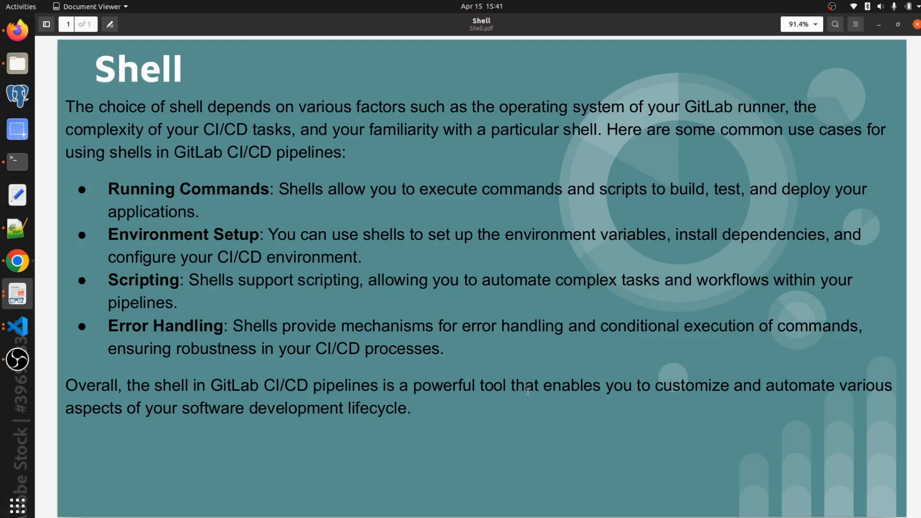
mouse_move(203, 425)
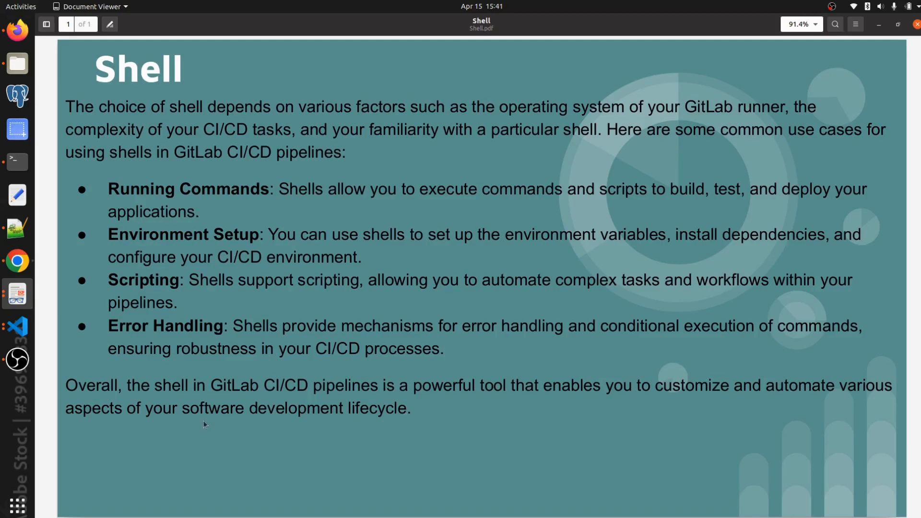
mouse_move(421, 424)
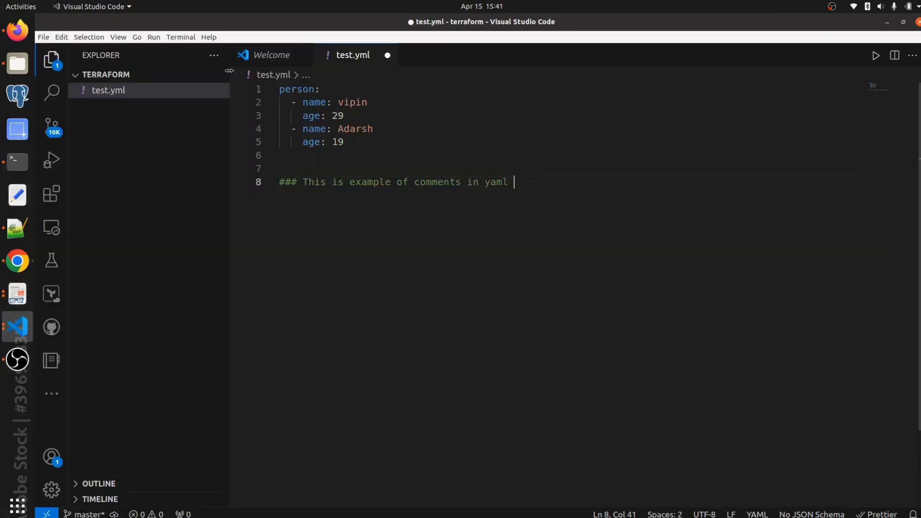
Step: Start an integrated terminal and create a test folder with mkdir in the terraform project
click(181, 38)
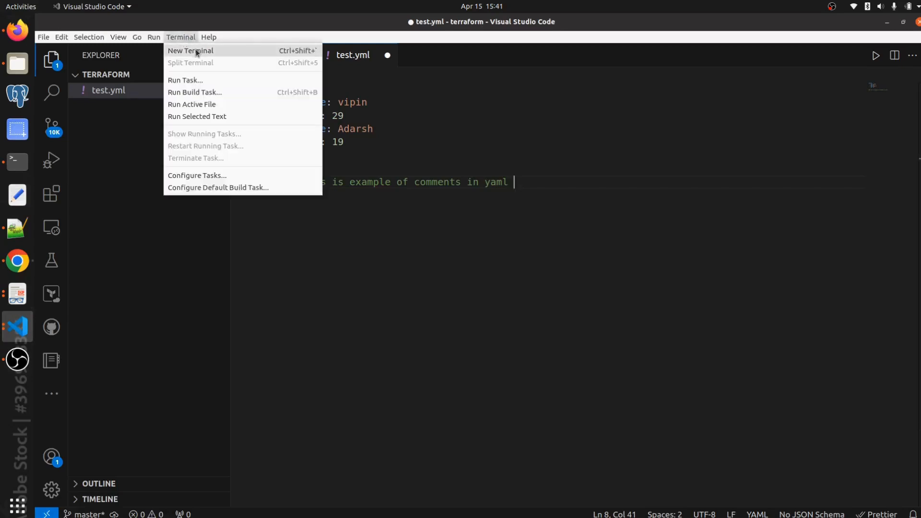
click(190, 51)
text(ls)
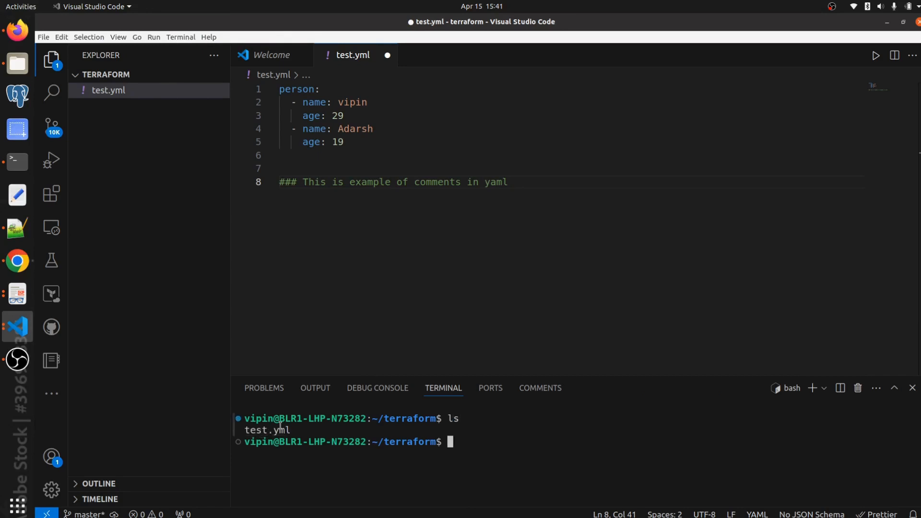
mouse_move(473, 444)
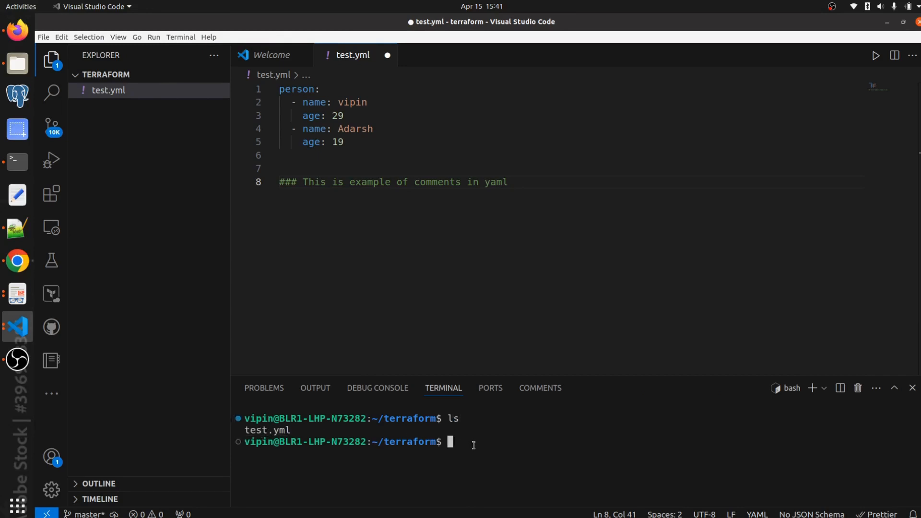
text(m)
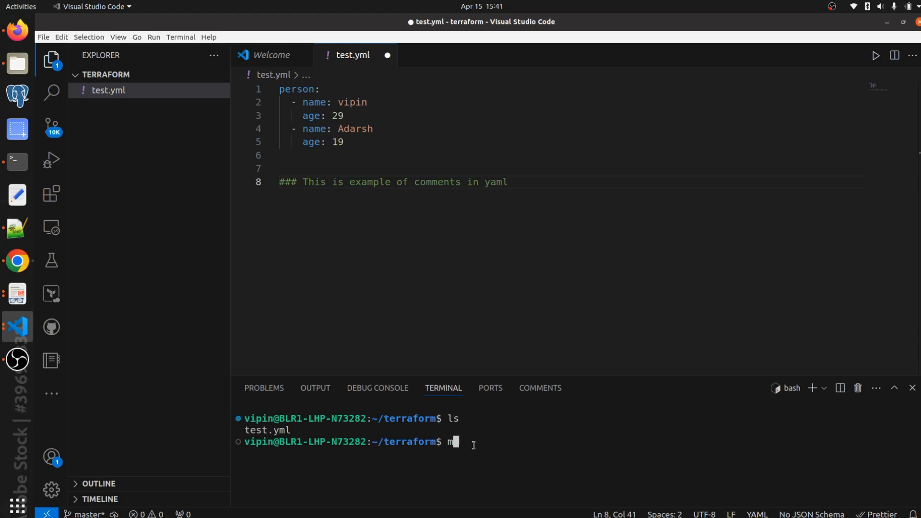
text(kdir)
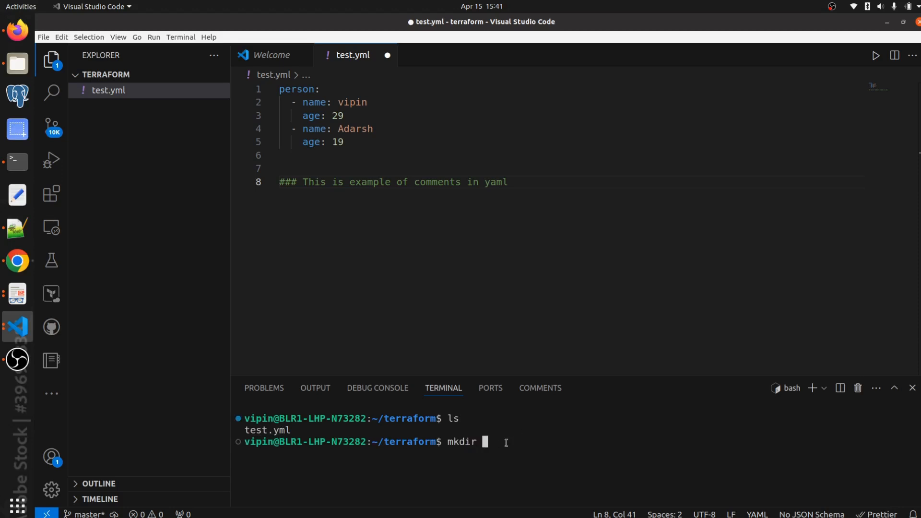
text(te)
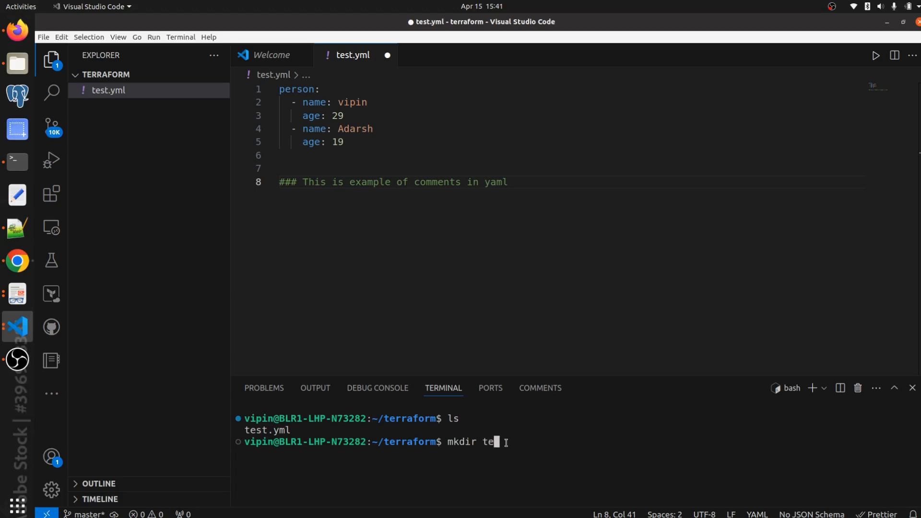
key(Return)
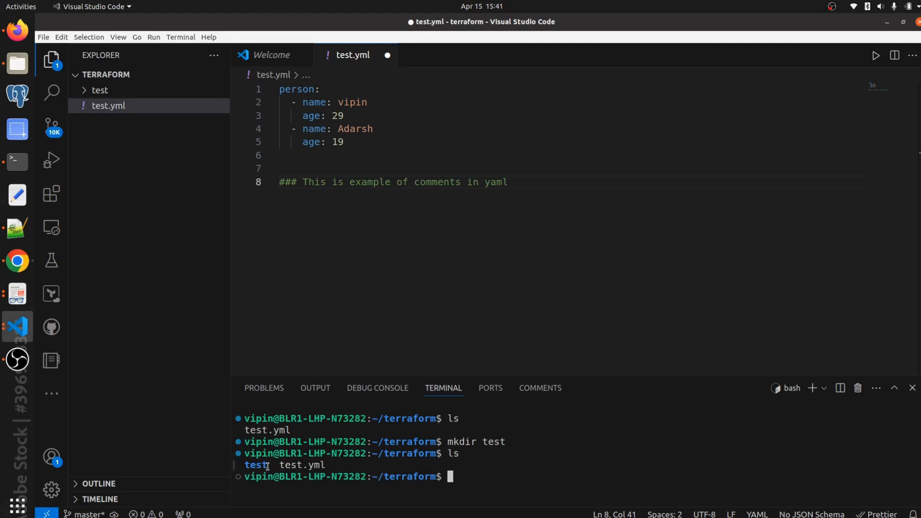
mouse_move(255, 464)
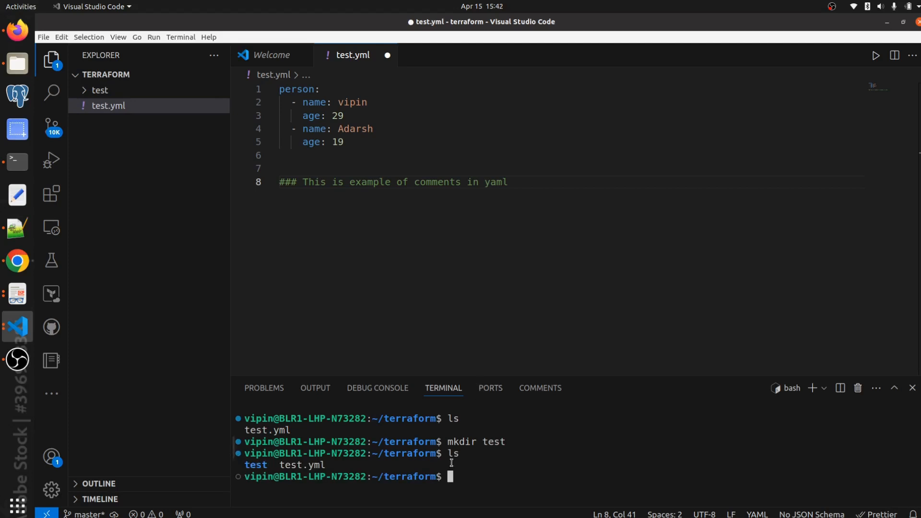
mouse_move(459, 461)
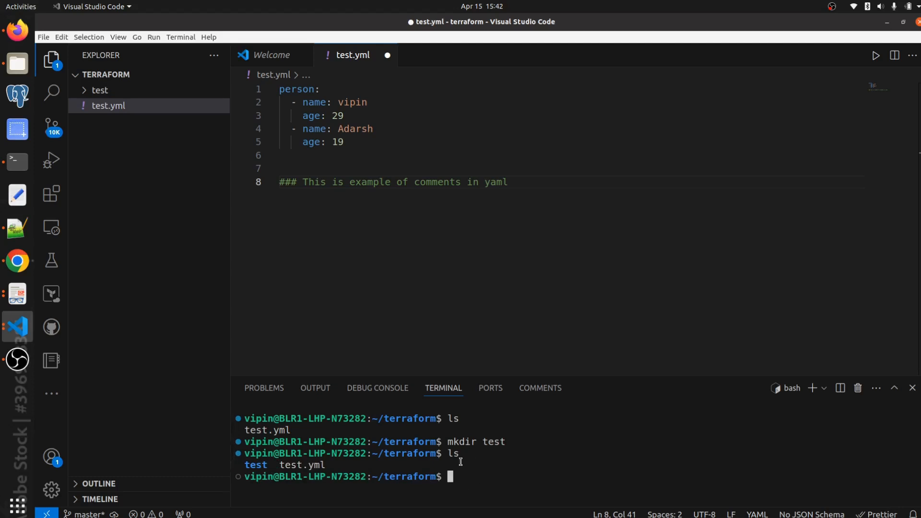
mouse_move(488, 493)
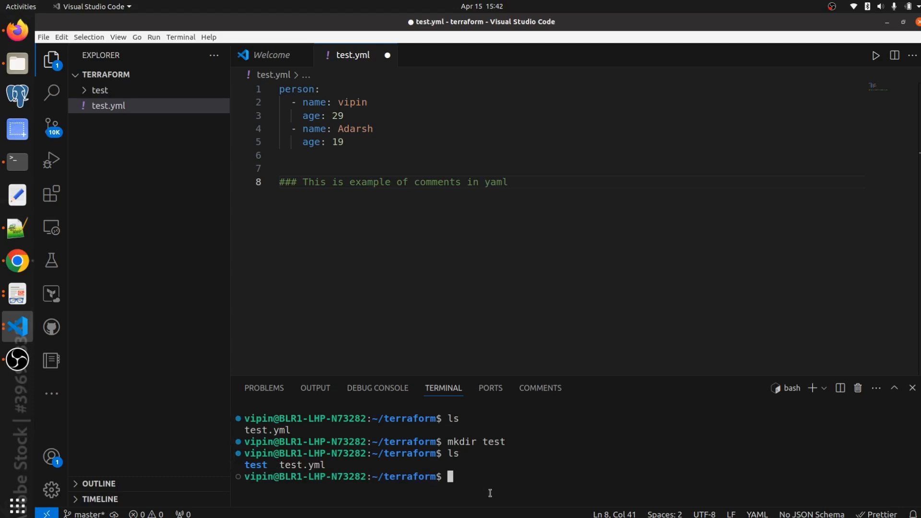
mouse_move(427, 294)
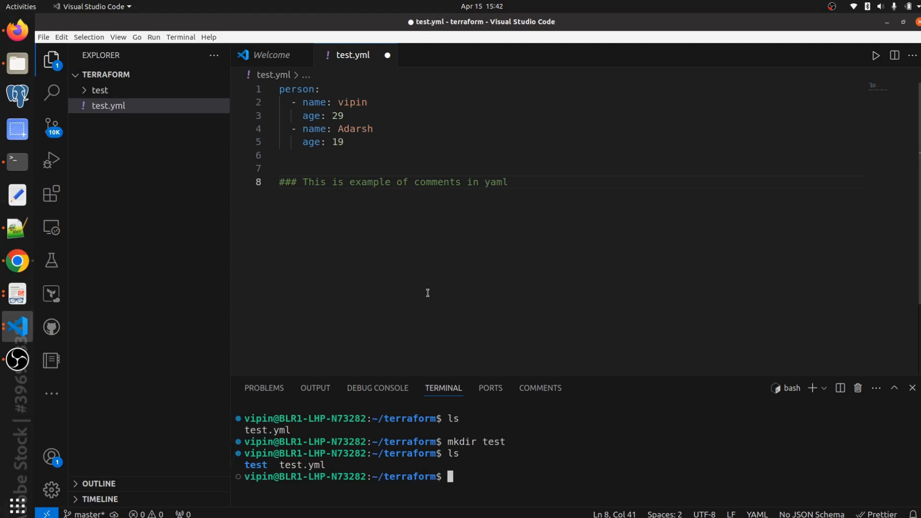
mouse_move(470, 476)
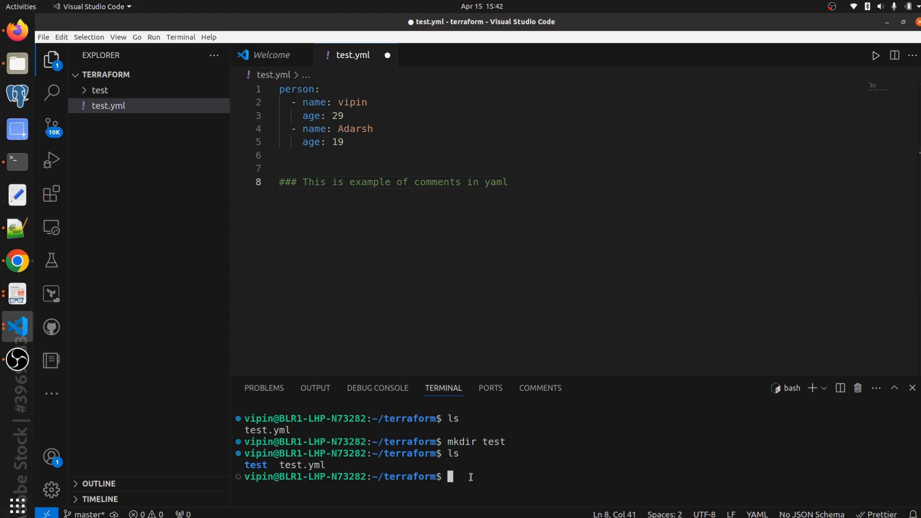
mouse_move(509, 376)
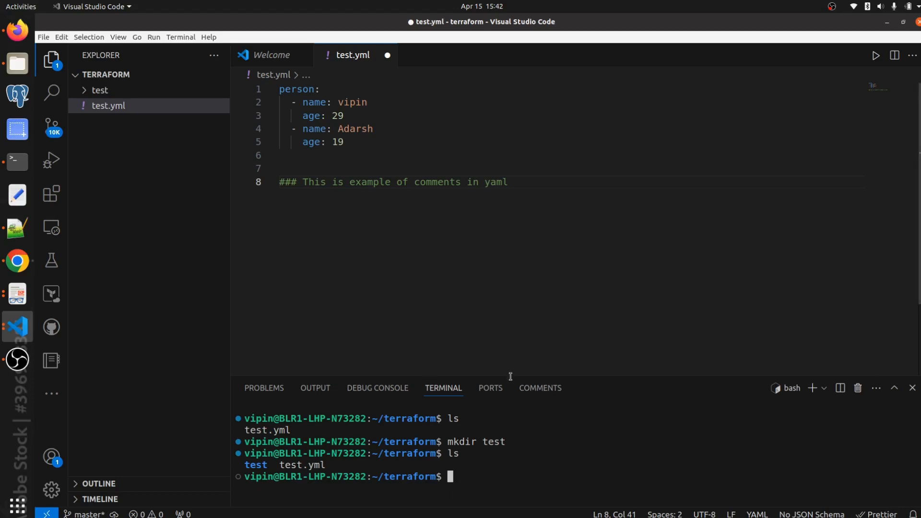
mouse_move(470, 181)
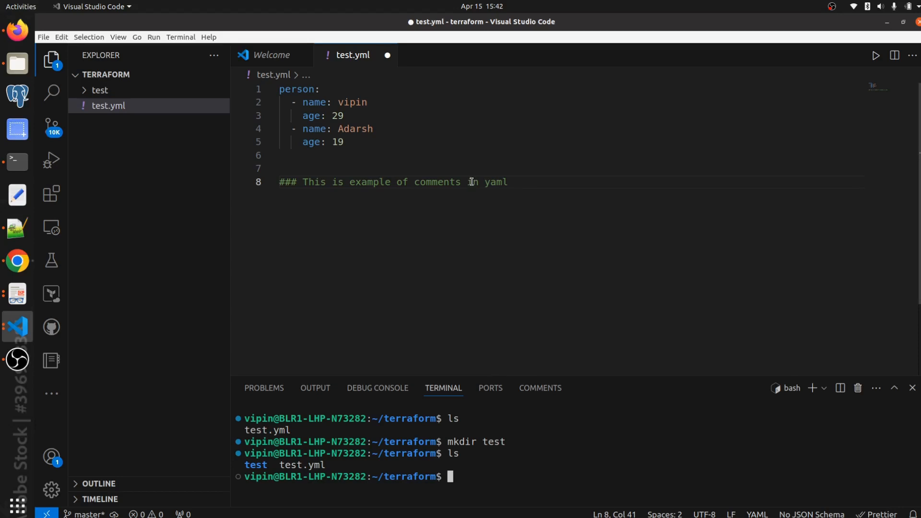
mouse_move(446, 347)
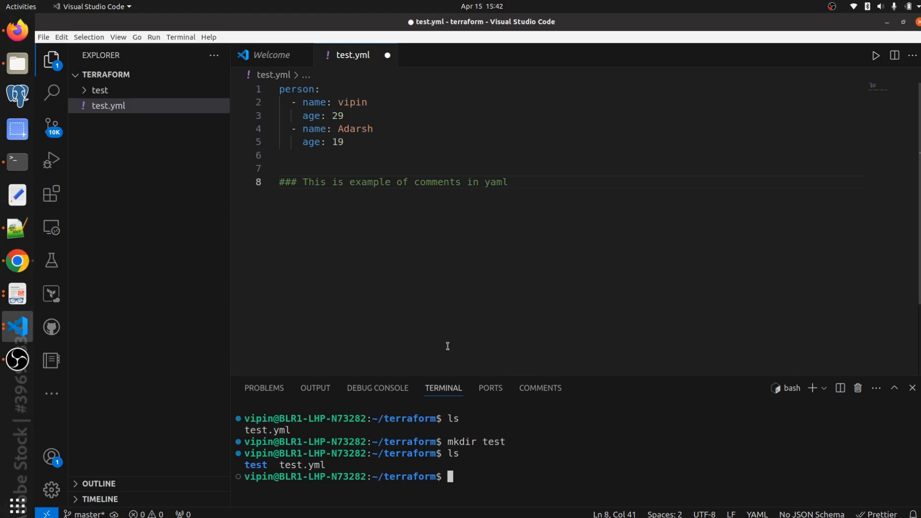
mouse_move(461, 485)
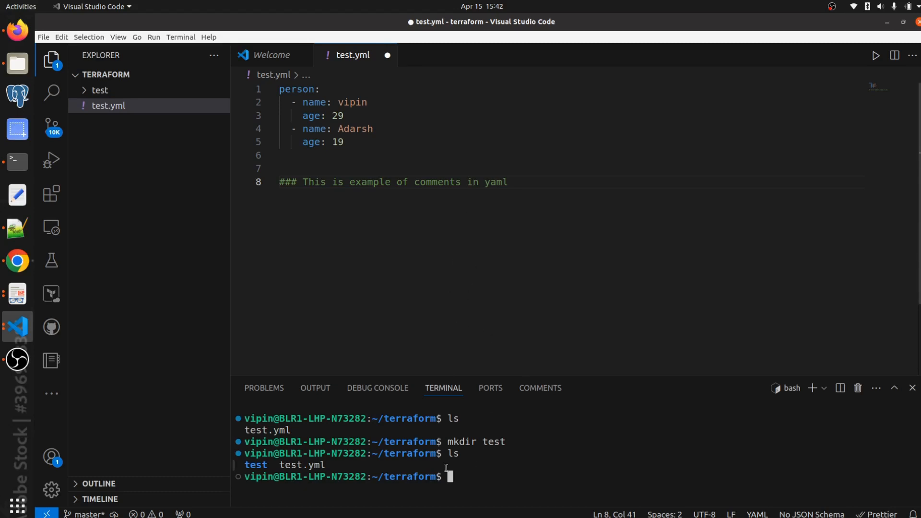
mouse_move(484, 296)
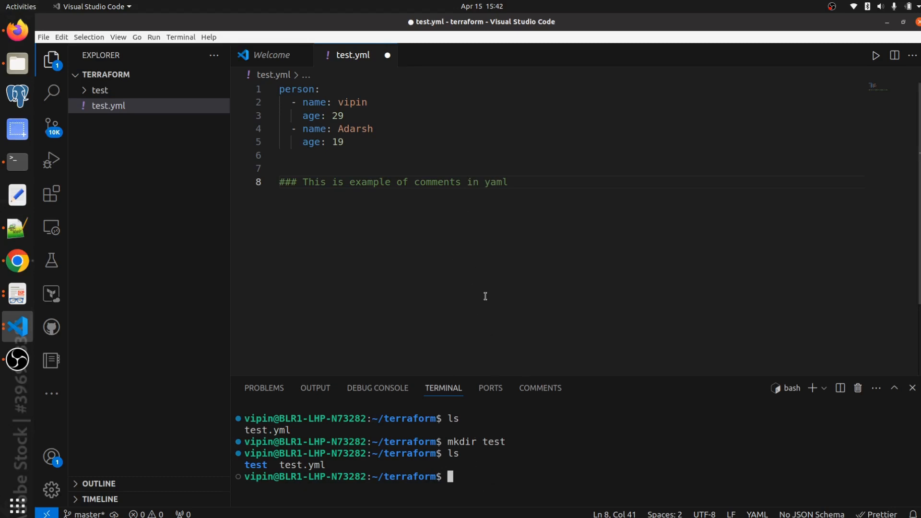
mouse_move(470, 488)
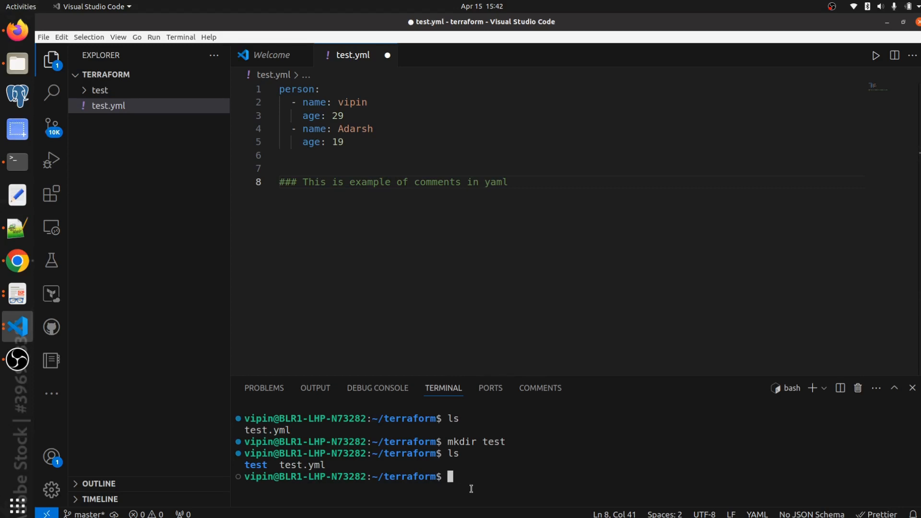
Step: Move into the test folder, create an empty dev.txt with touch, and list it
text(cd)
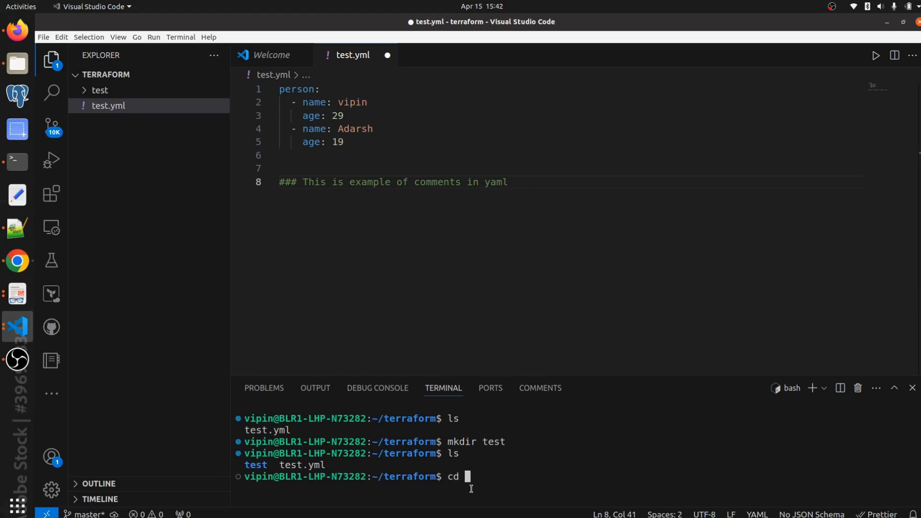
key(Return)
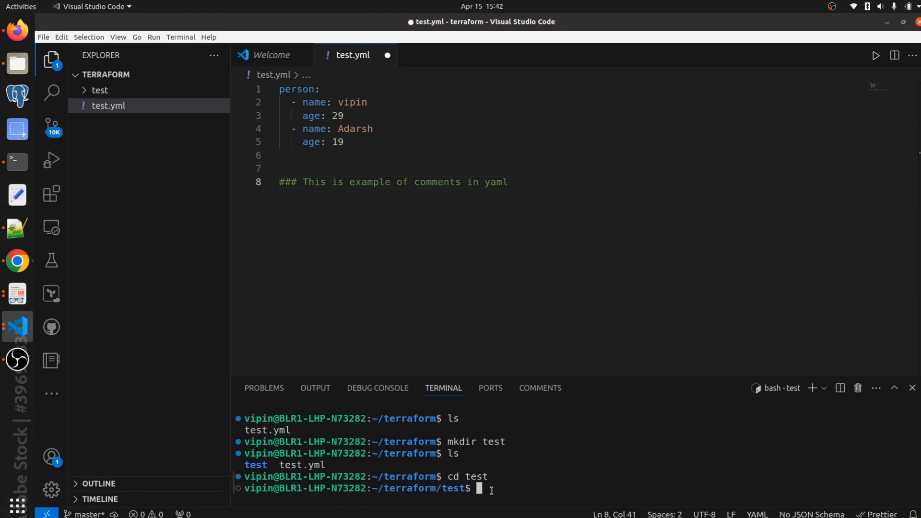
text(ls)
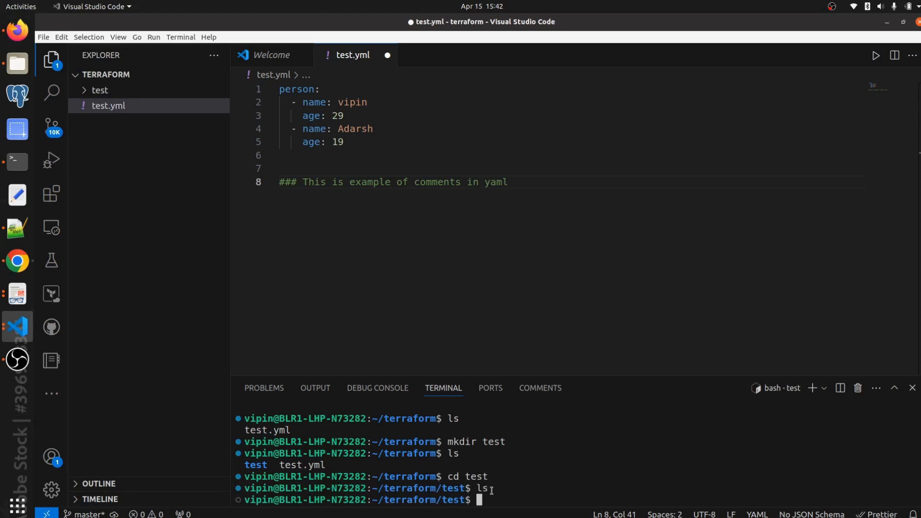
mouse_move(508, 500)
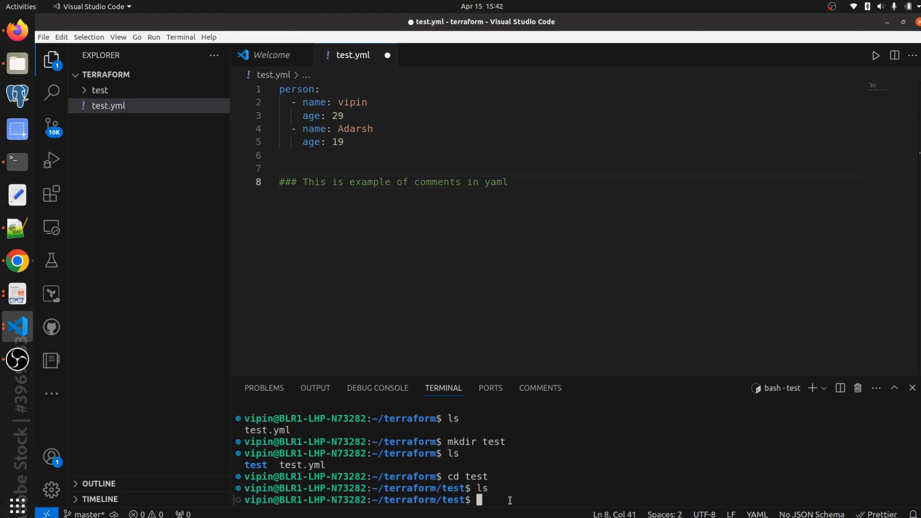
text(touch)
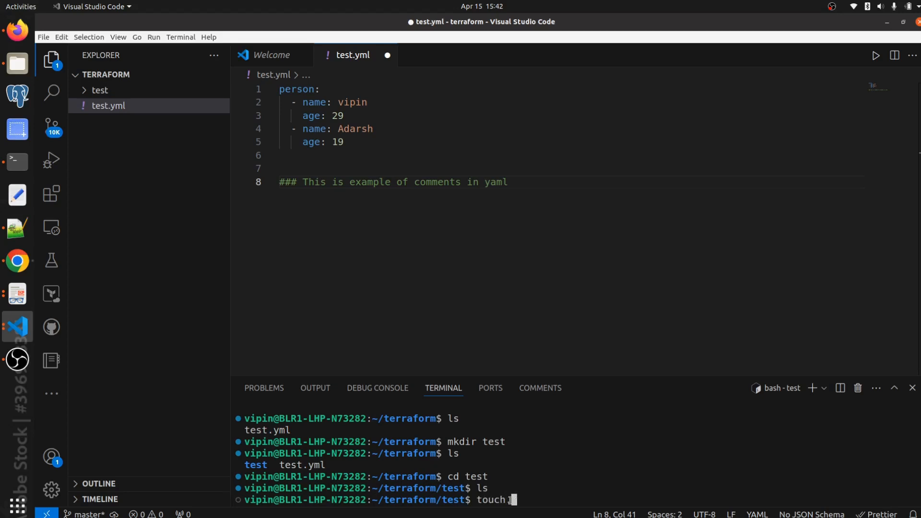
text(d)
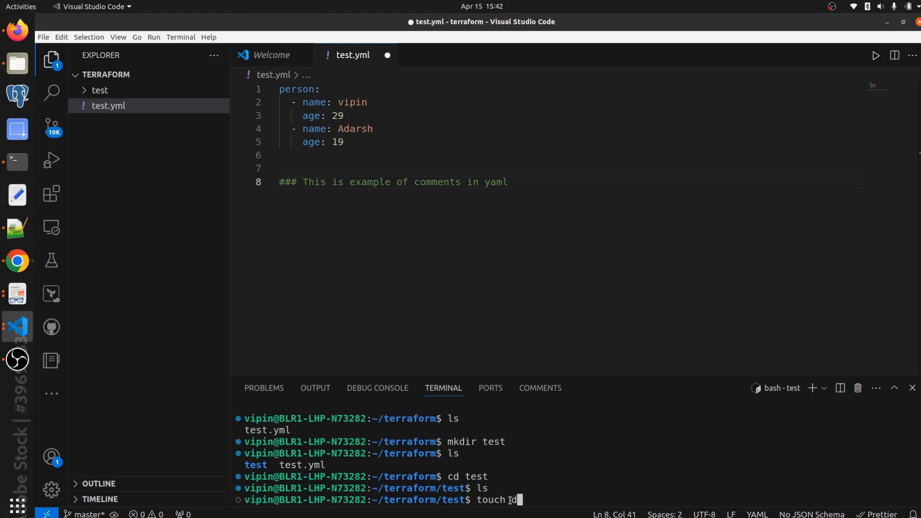
text(ev.tx)
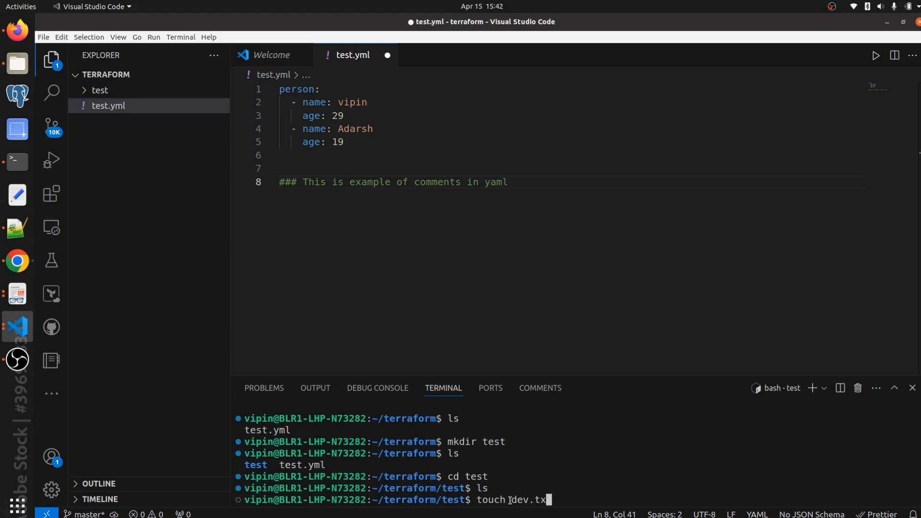
key(Return)
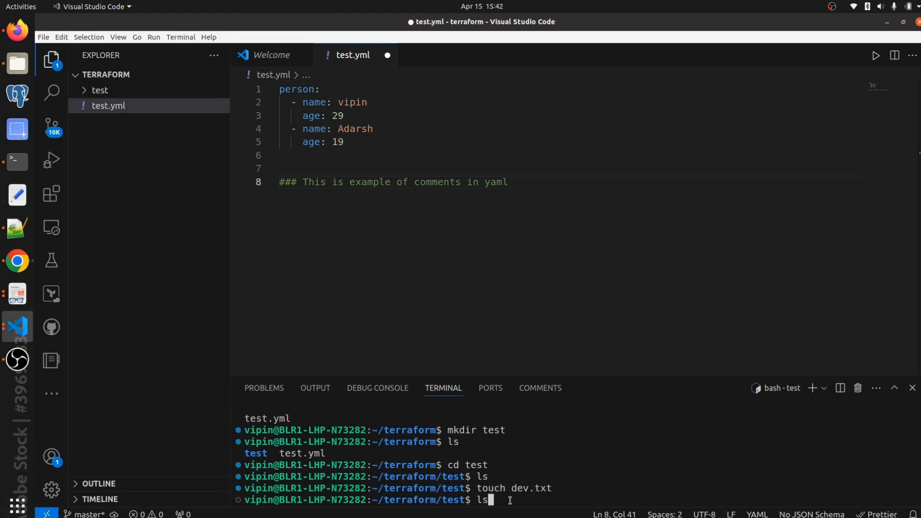
key(Return)
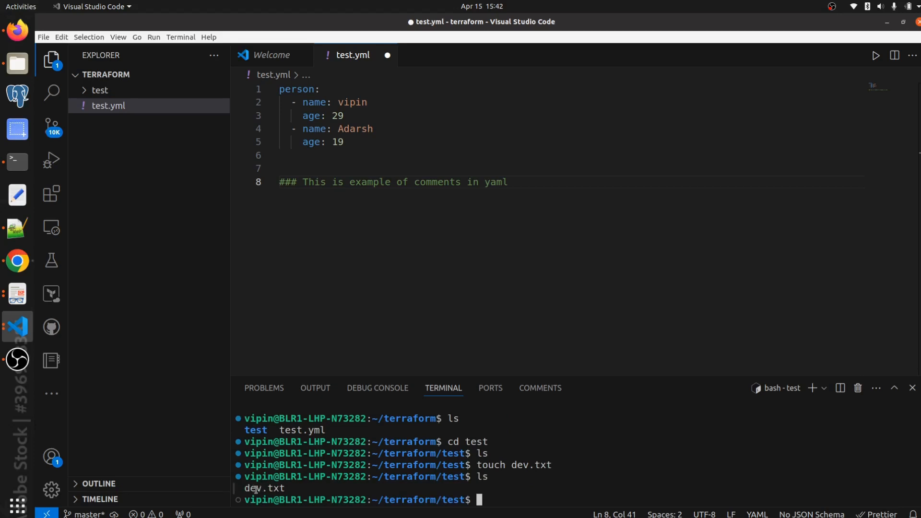
mouse_move(150, 114)
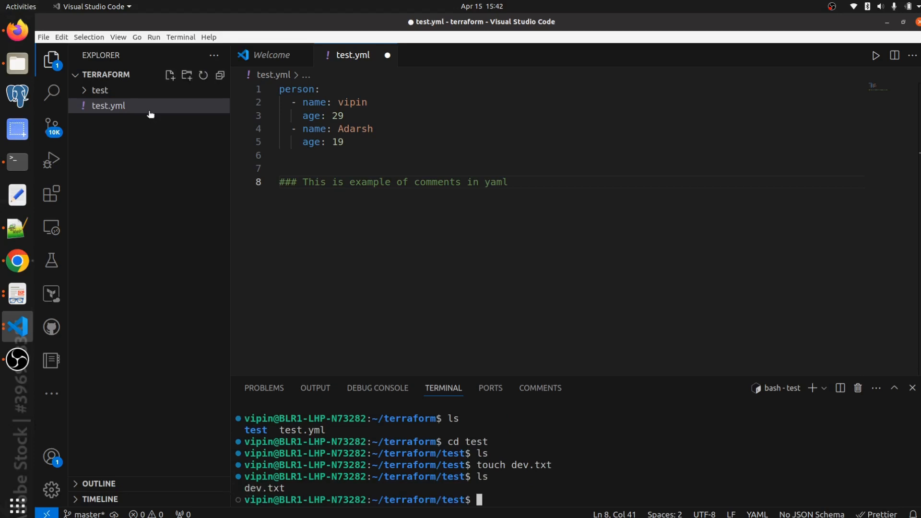
Step: Write 'Hi there how are you' into dev.txt from the Explorer and save it
click(99, 91)
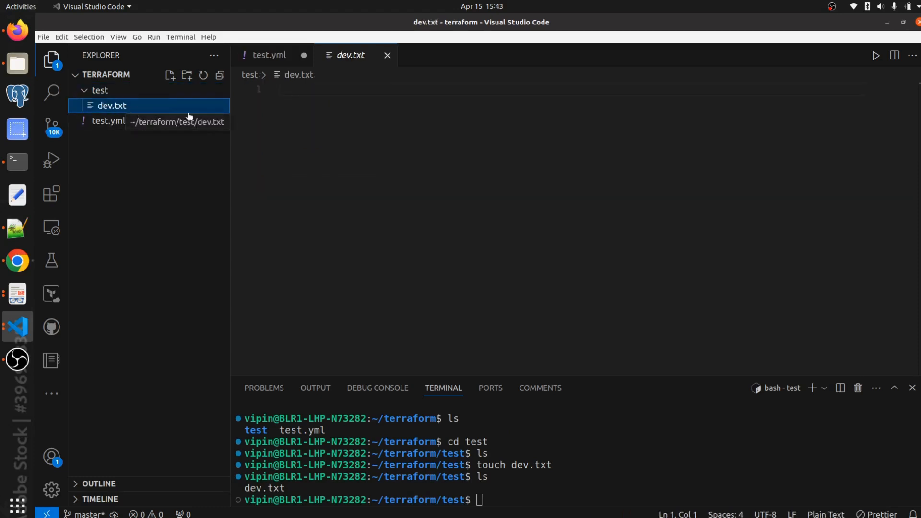
text(H)
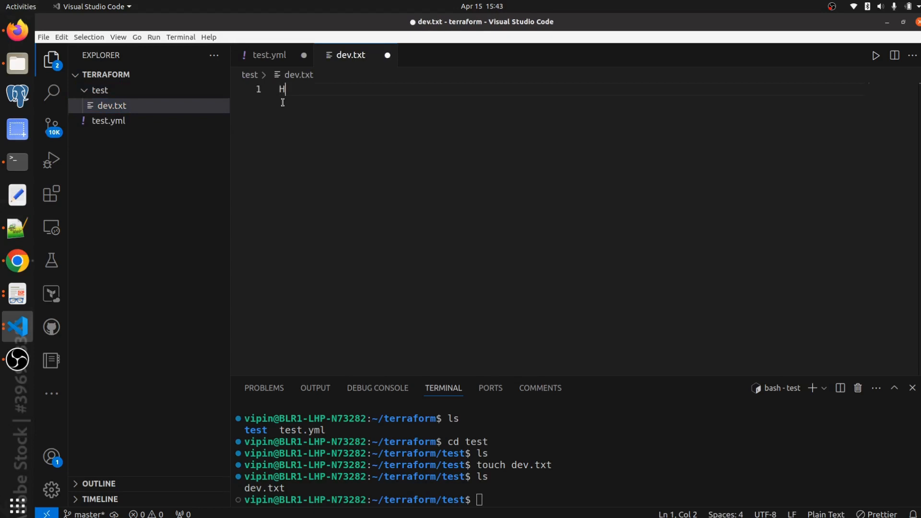
text(i the)
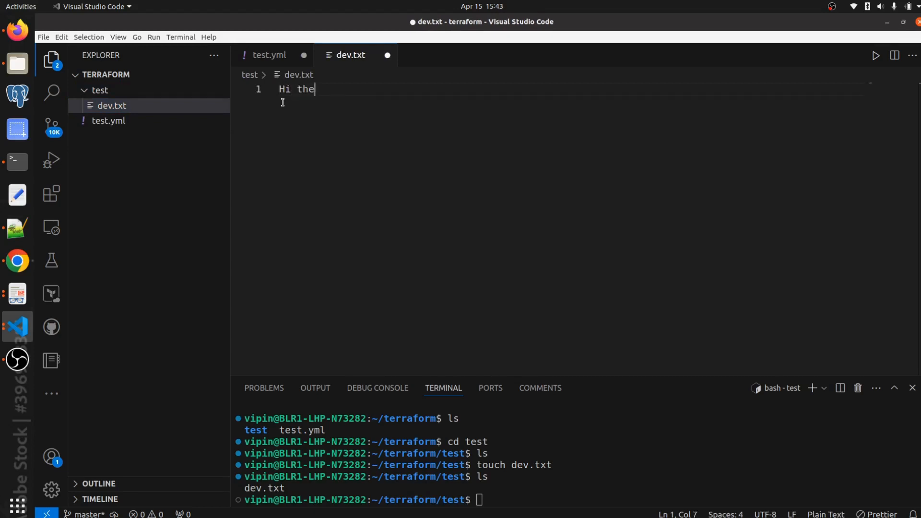
text(re hjow)
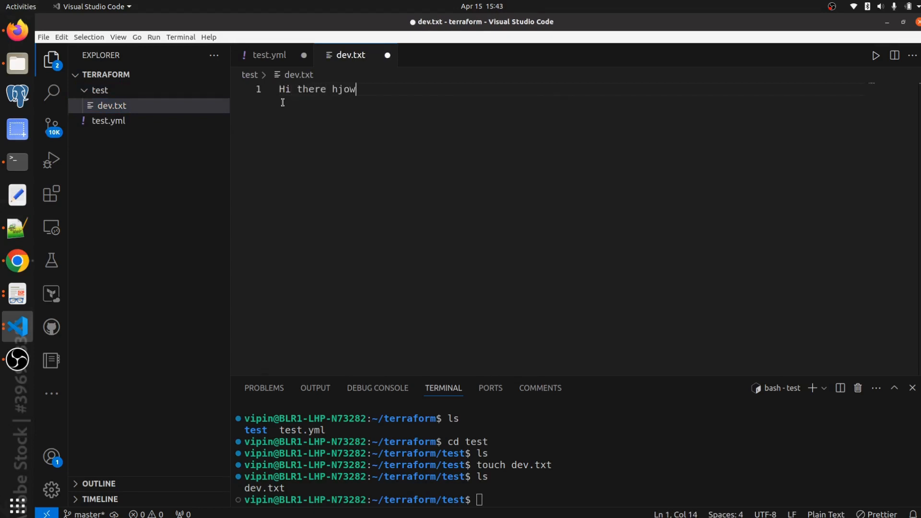
text(how)
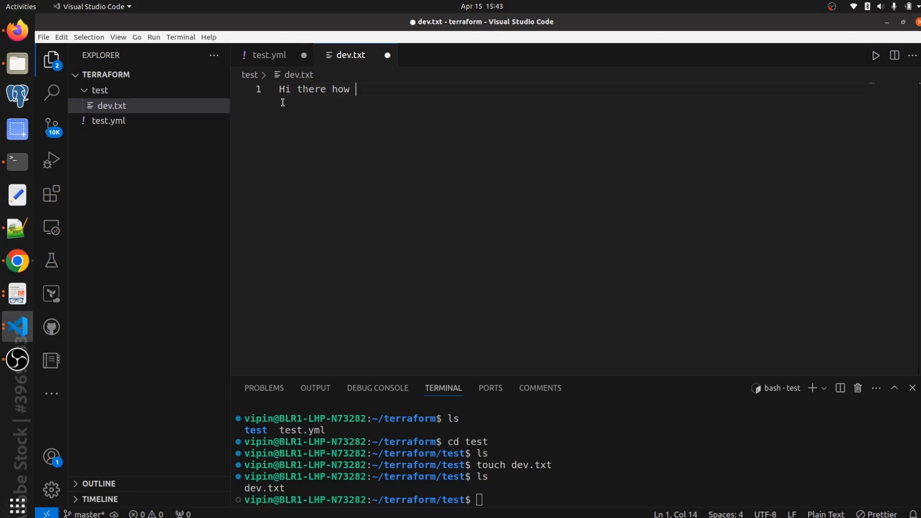
text(are you)
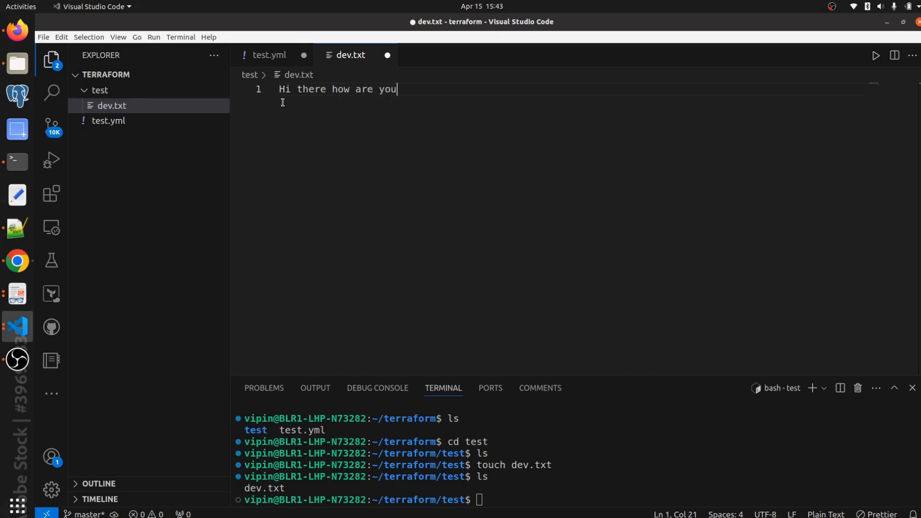
key(ctrl+s)
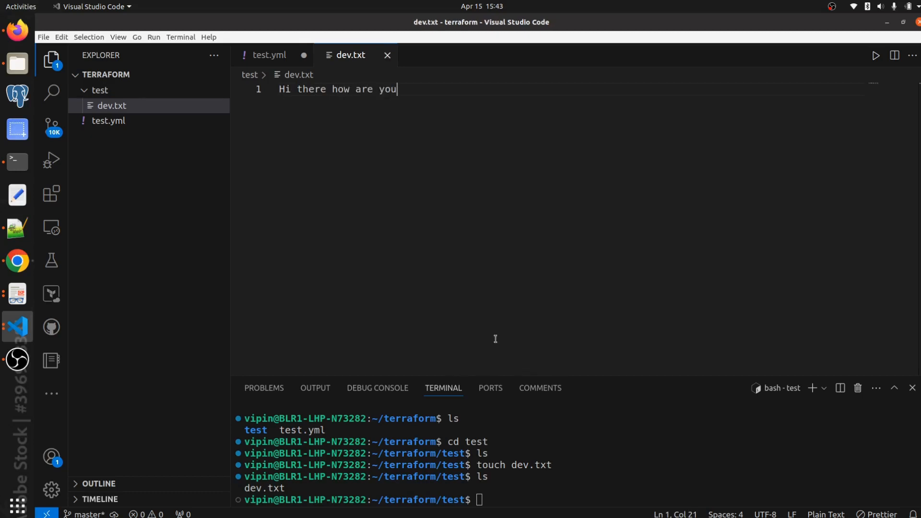
mouse_move(114, 154)
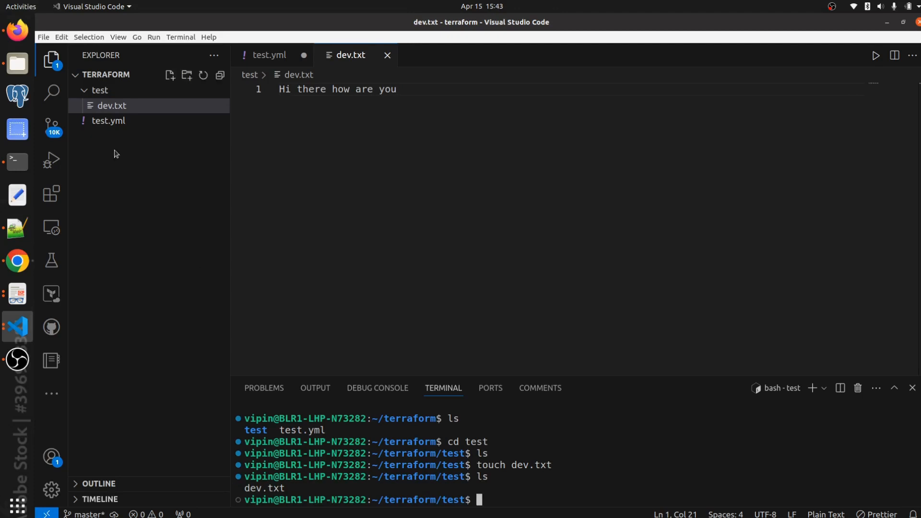
mouse_move(495, 499)
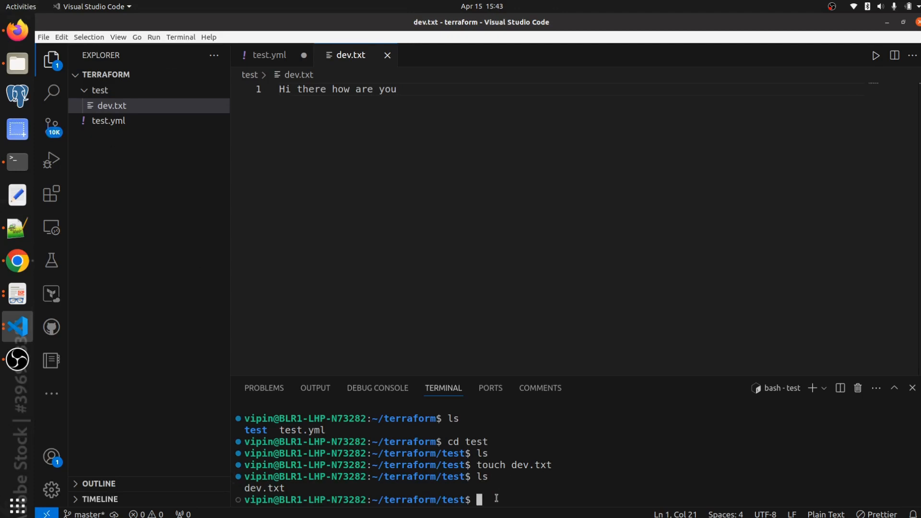
Step: Print dev.txt with cat, showing 'Hi there how are you'
text(cat)
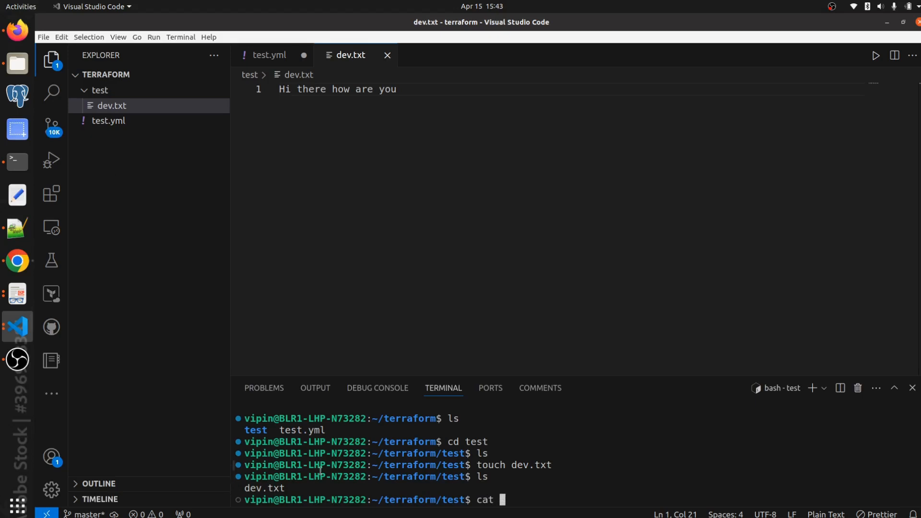
text(dev)
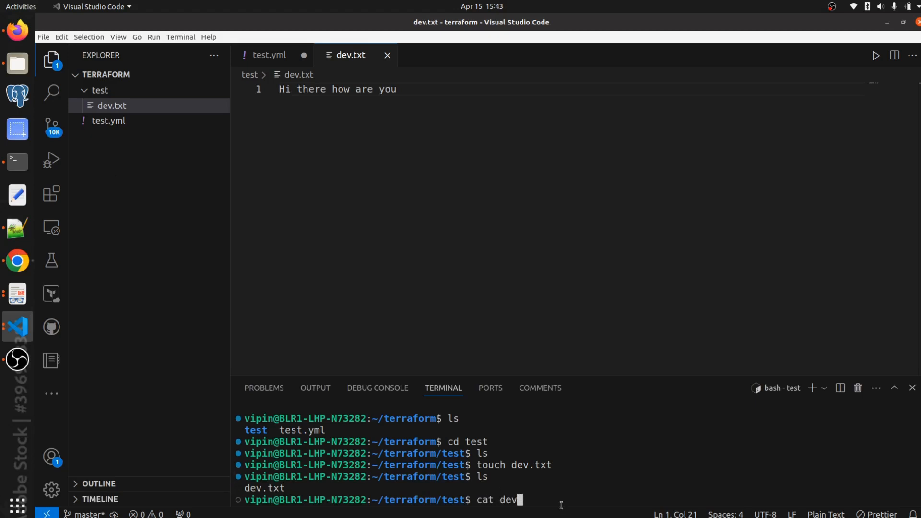
text(.)
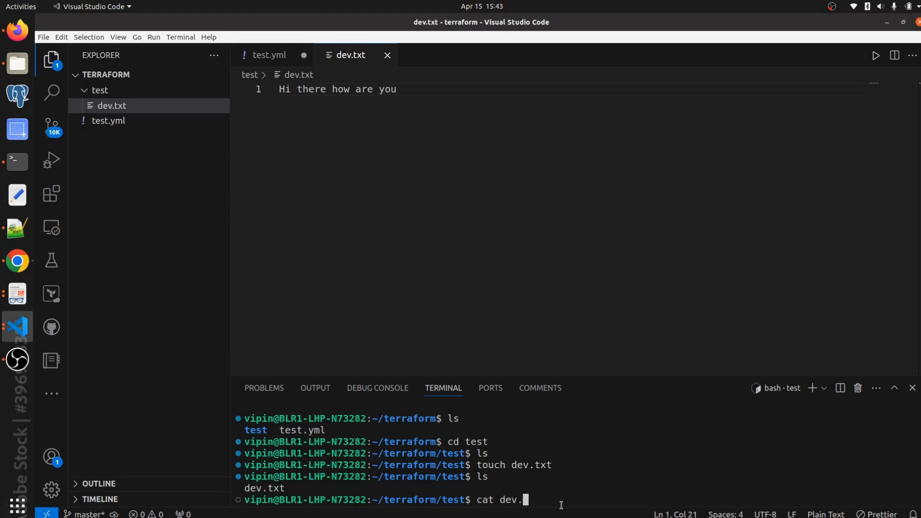
text(txt)
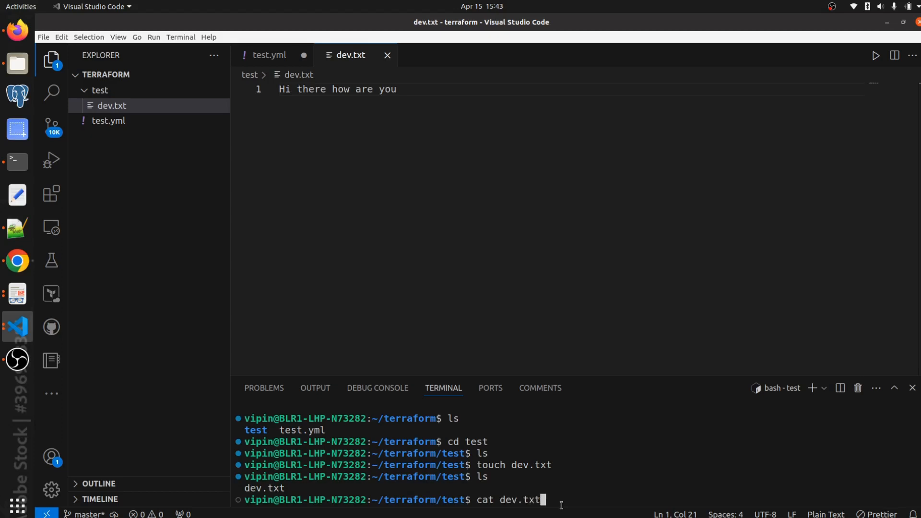
key(Return)
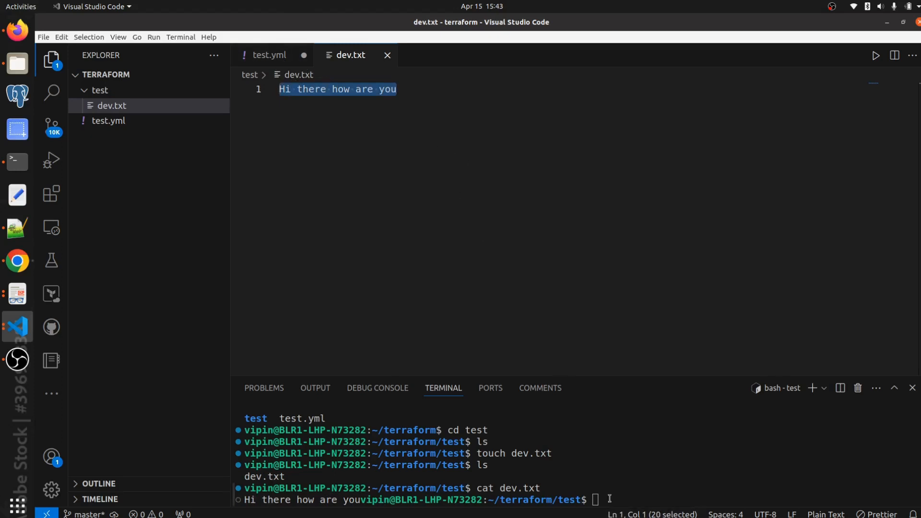
mouse_move(403, 127)
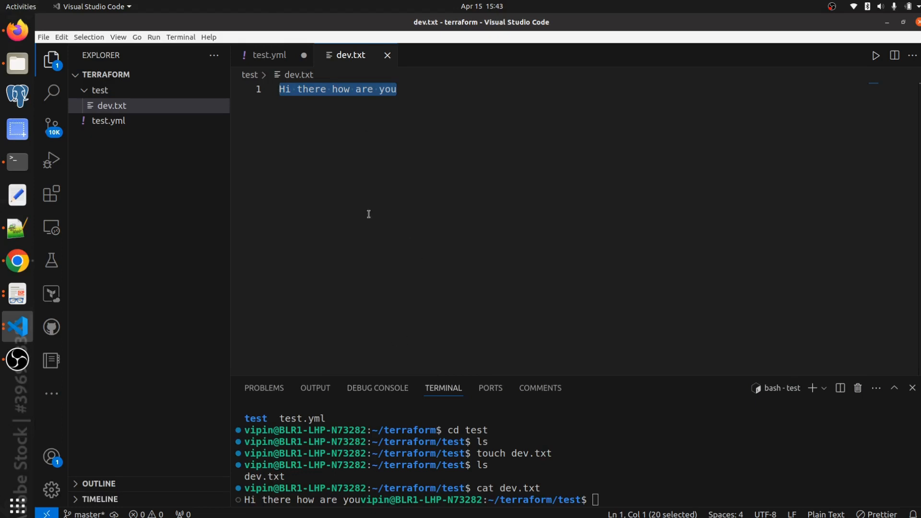
mouse_move(368, 267)
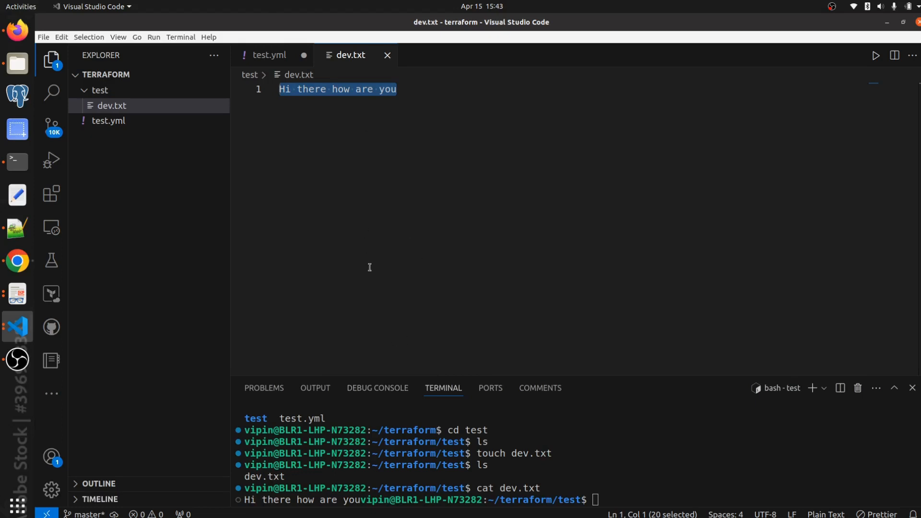
mouse_move(343, 142)
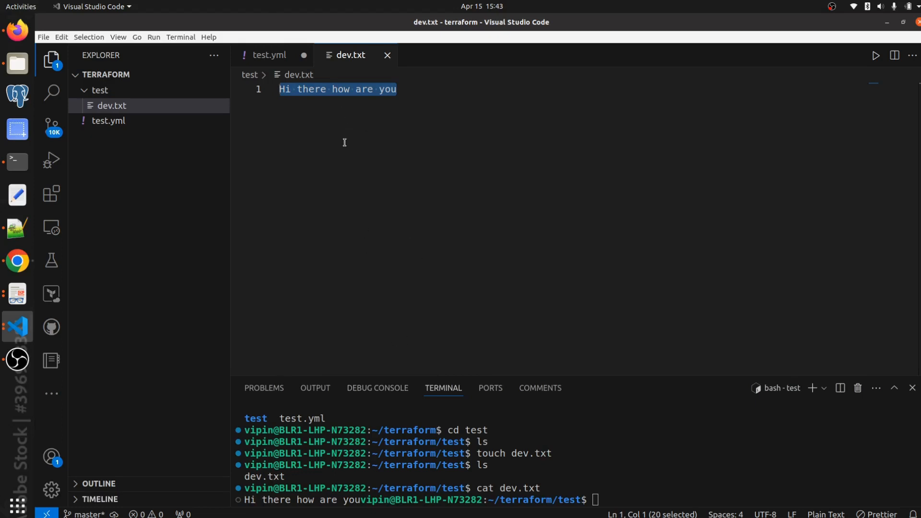
mouse_move(378, 217)
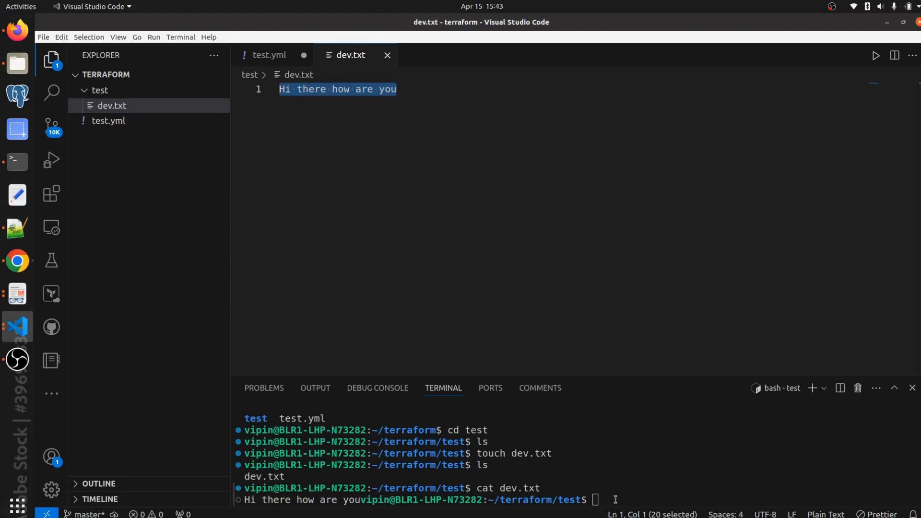
mouse_move(555, 276)
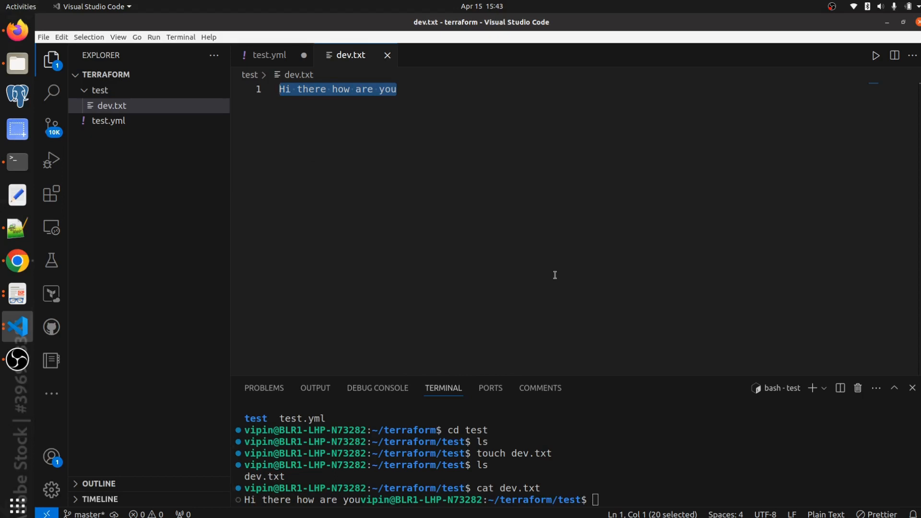
mouse_move(366, 186)
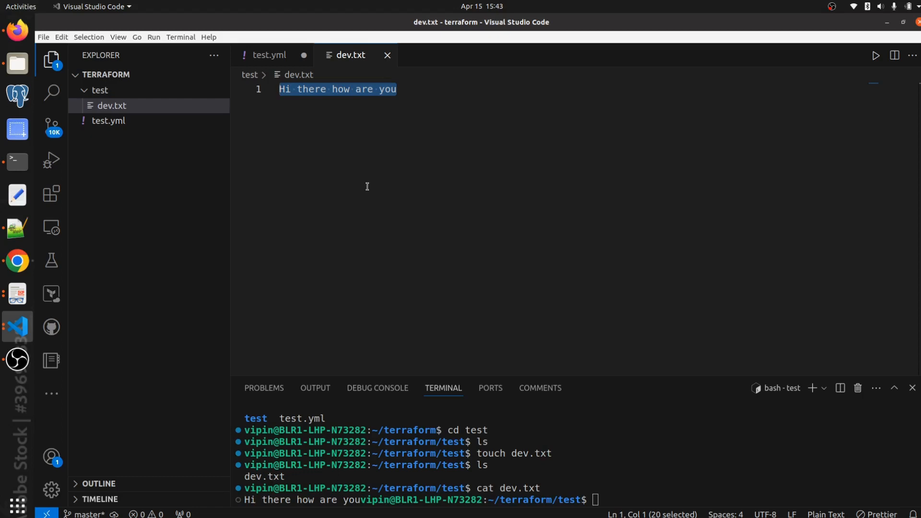
mouse_move(415, 219)
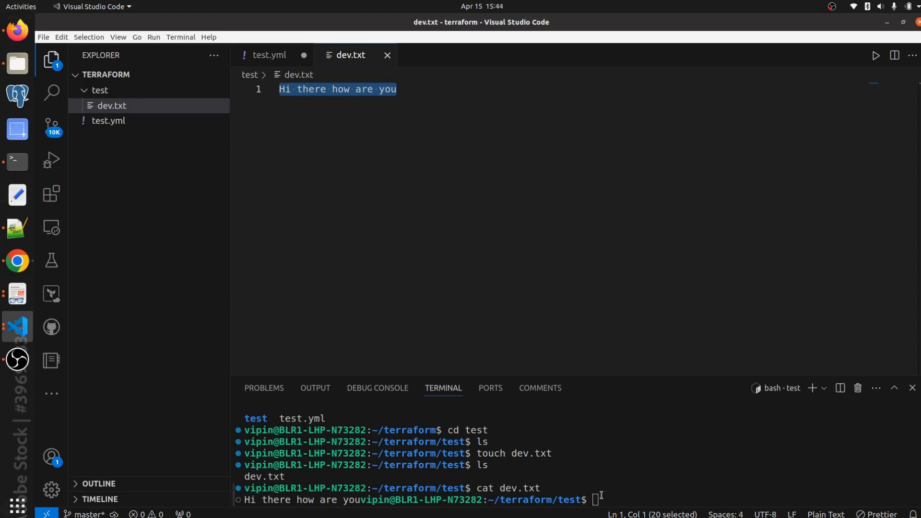
mouse_move(531, 199)
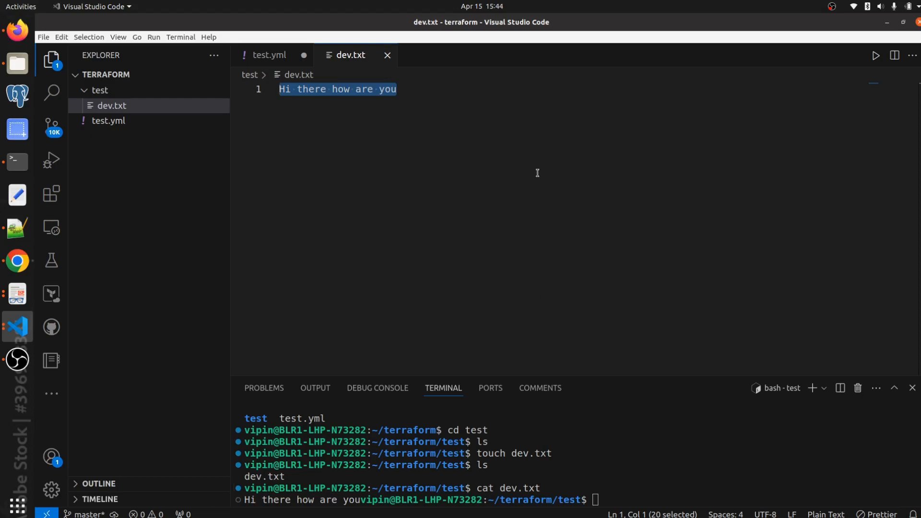
mouse_move(318, 234)
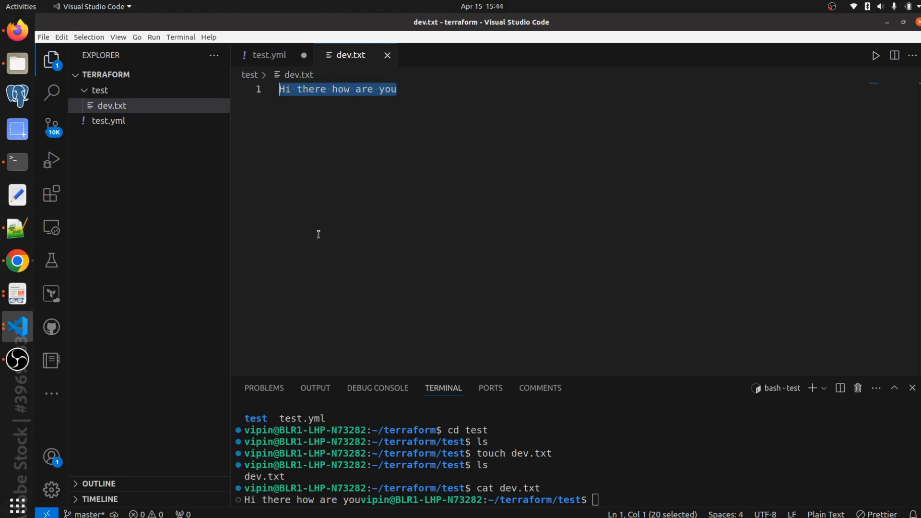
mouse_move(279, 280)
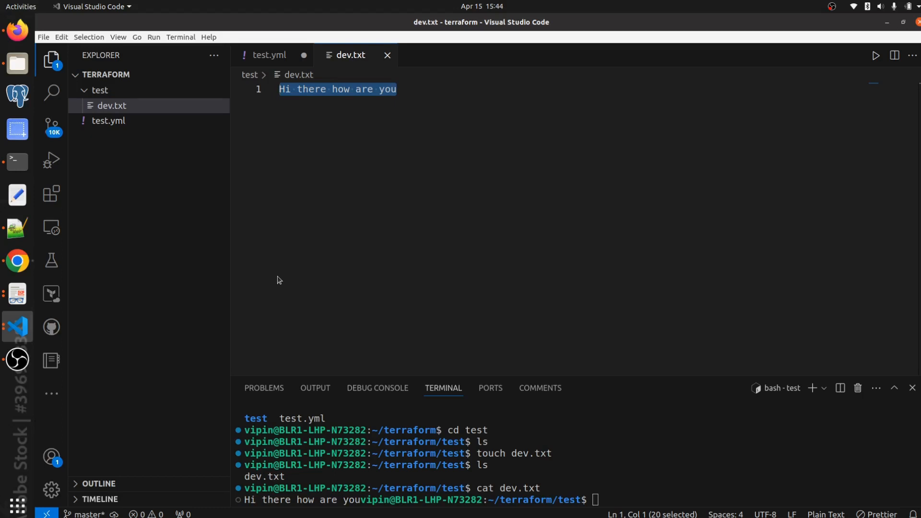
mouse_move(515, 231)
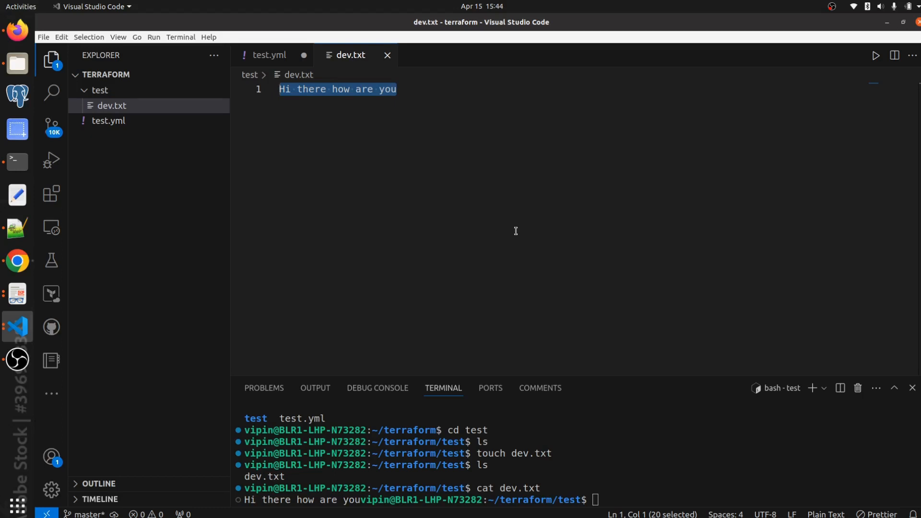
mouse_move(837, 4)
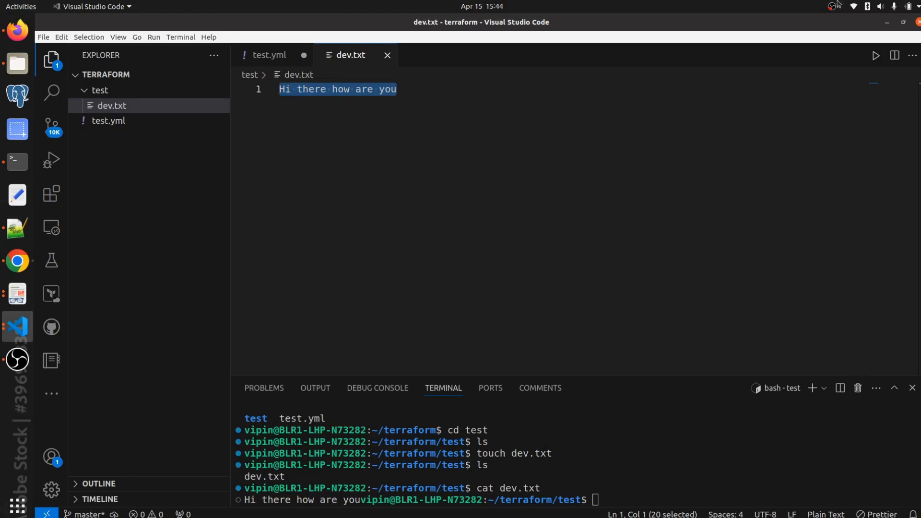